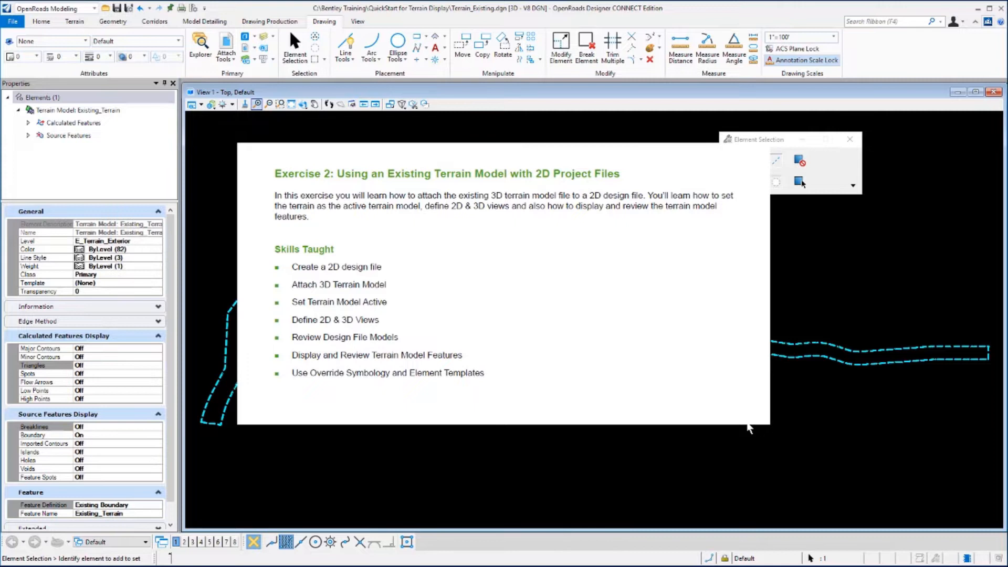
{"action": "mouse_move", "coordinate": [744, 431]}
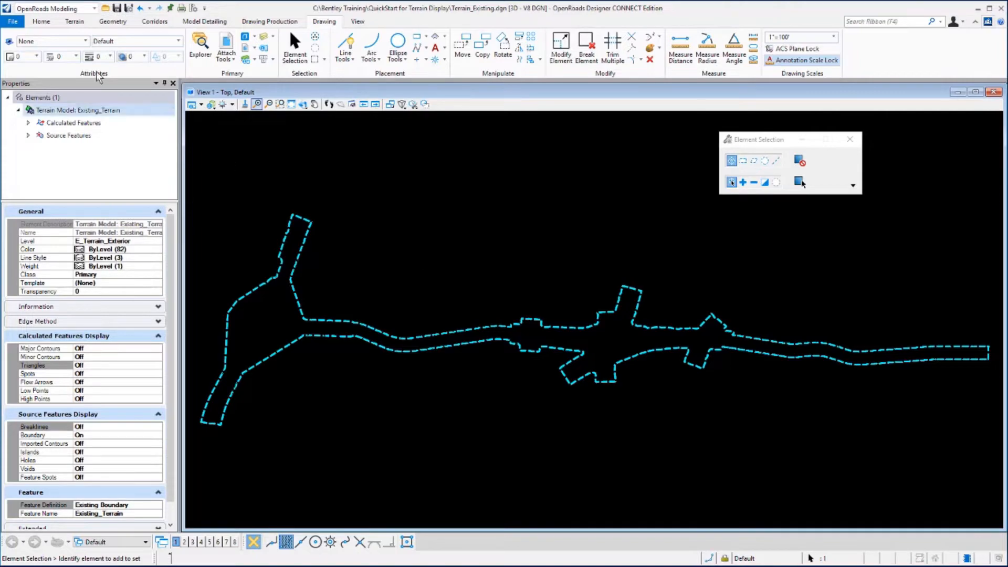
Create Display_terrain.dgn from the Seed2D imperial seed in the QuickStart for Terrain Display folder
{"action": "left_click", "coordinate": [12, 21]}
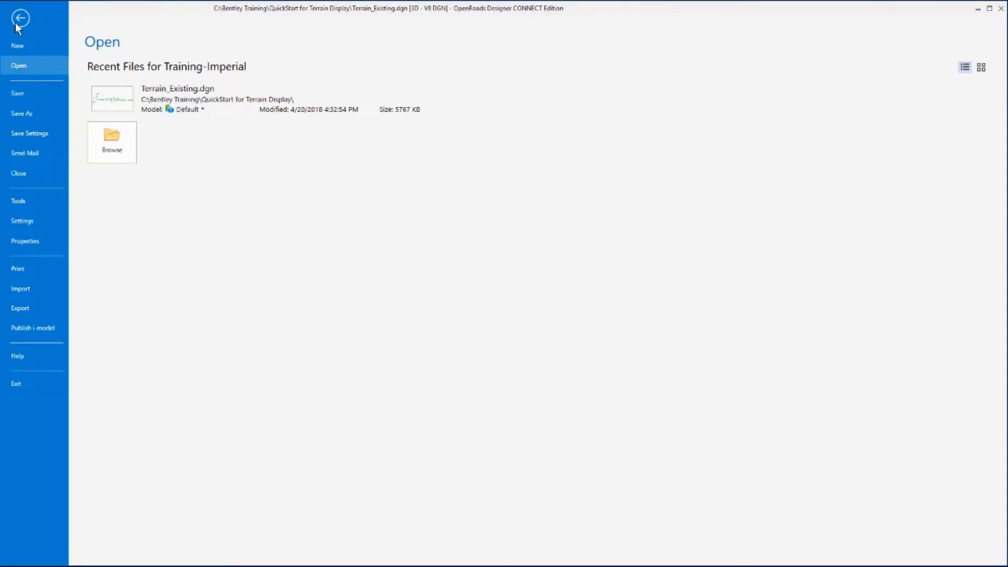
{"action": "mouse_move", "coordinate": [31, 54]}
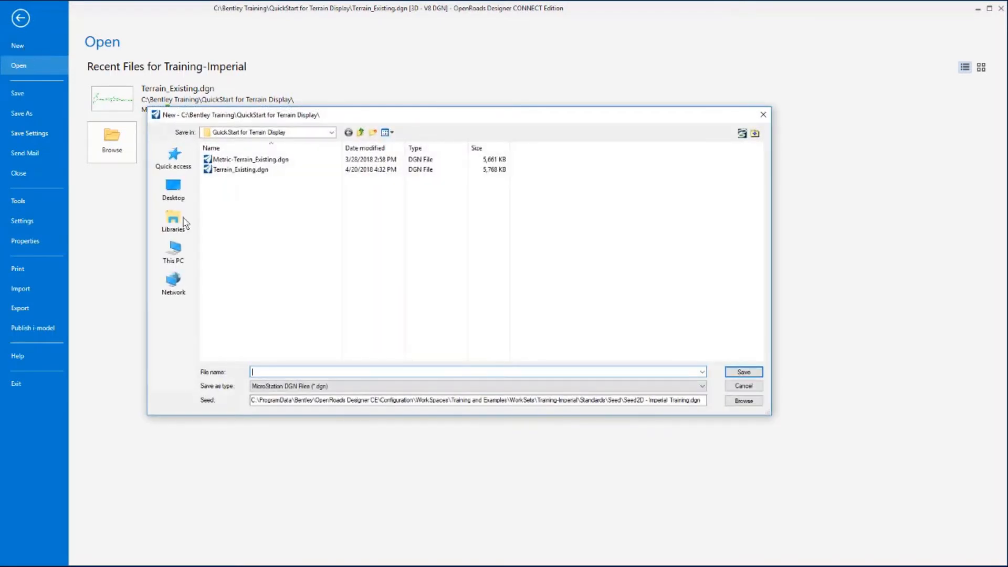
{"action": "mouse_move", "coordinate": [289, 265]}
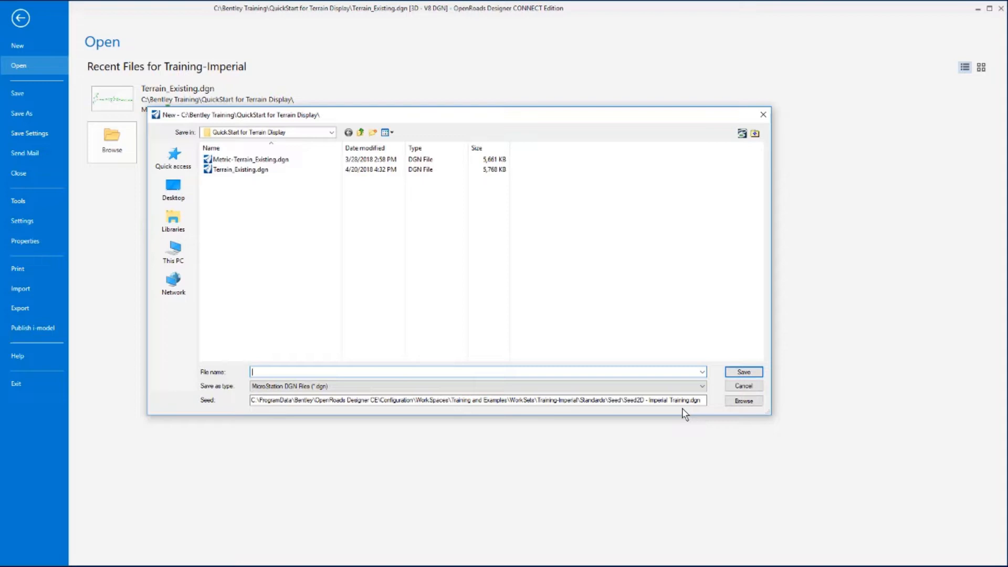
{"action": "mouse_move", "coordinate": [243, 372]}
{"action": "type", "text": "Display_terrain.dgn"}
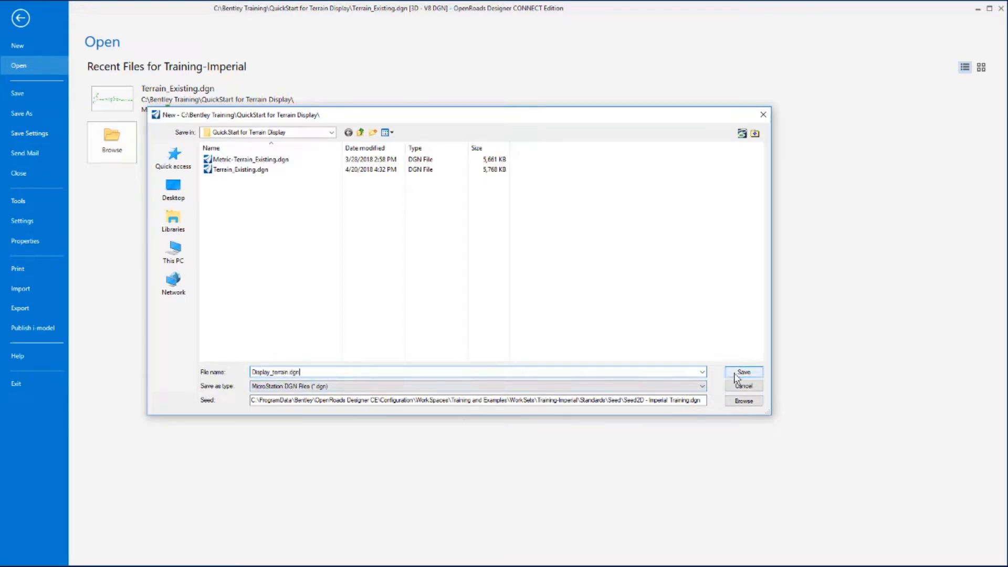
{"action": "left_click", "coordinate": [743, 372]}
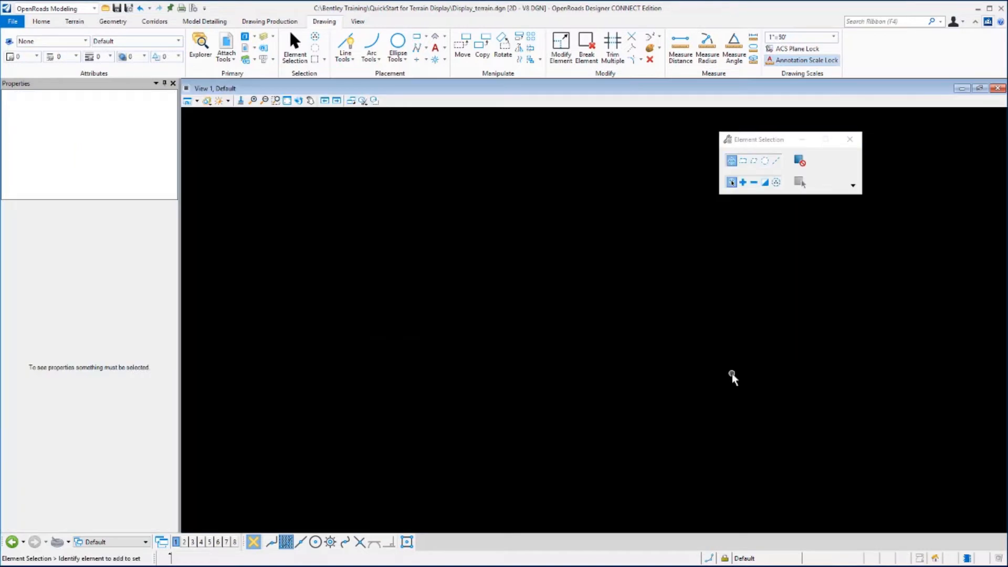
{"action": "mouse_move", "coordinate": [146, 82]}
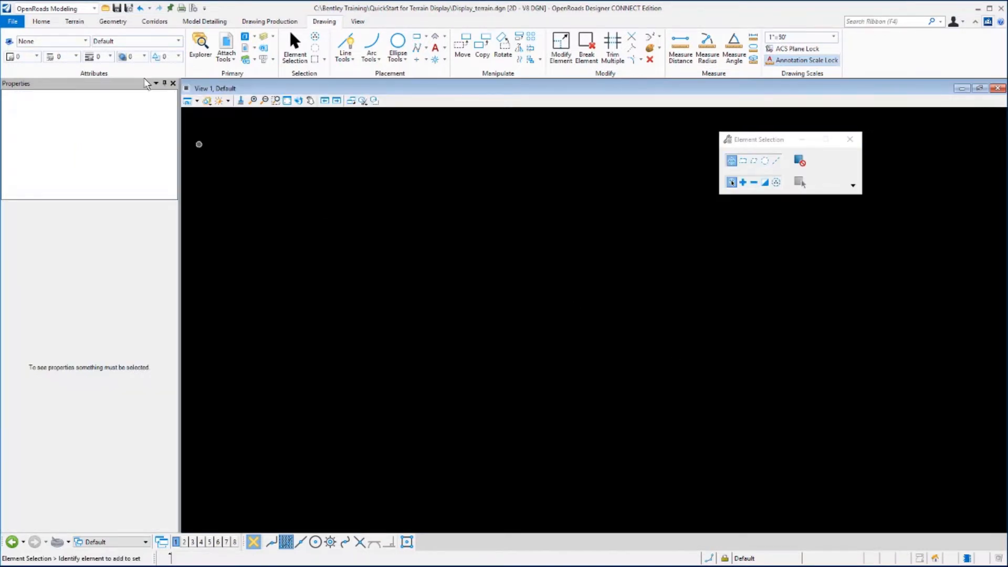
Fit the view to confirm the new file is empty, then switch to the Home tools
{"action": "left_click", "coordinate": [286, 100]}
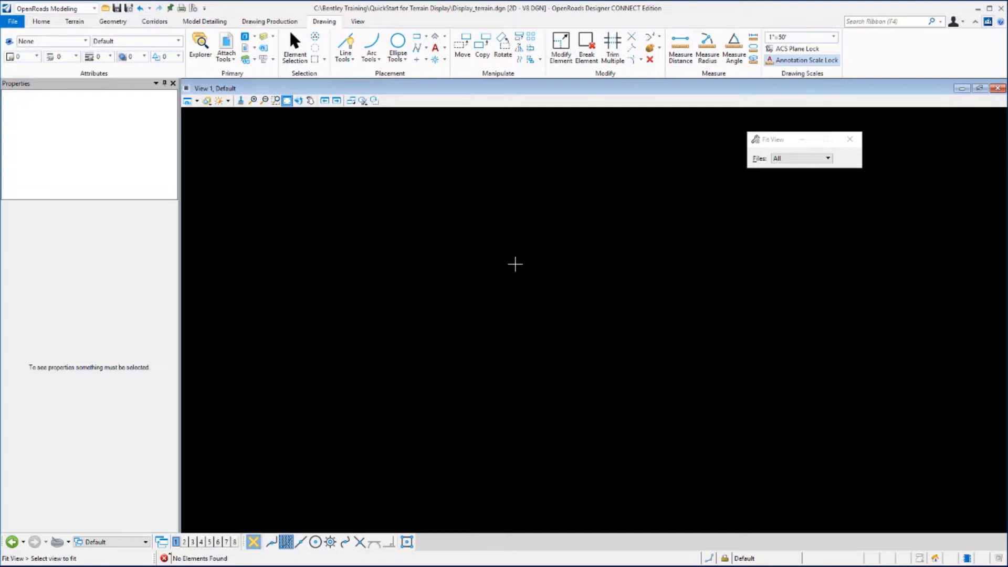
{"action": "mouse_move", "coordinate": [384, 396]}
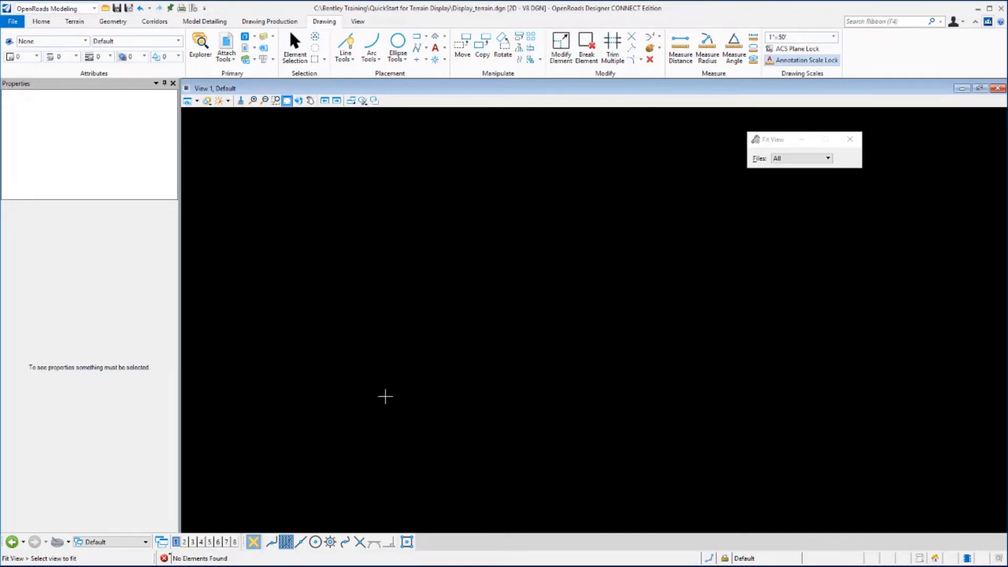
{"action": "mouse_move", "coordinate": [423, 322]}
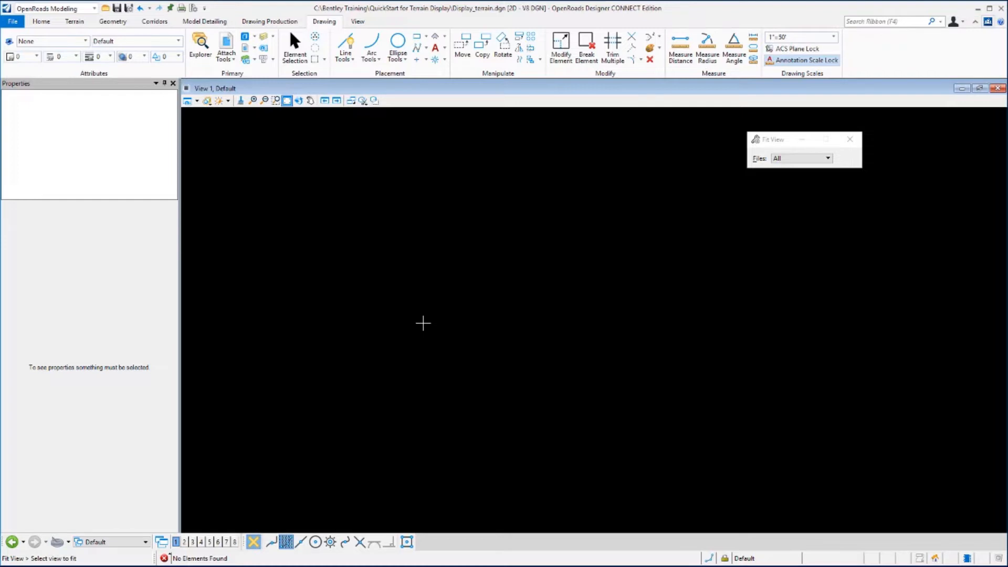
{"action": "left_click", "coordinate": [40, 21]}
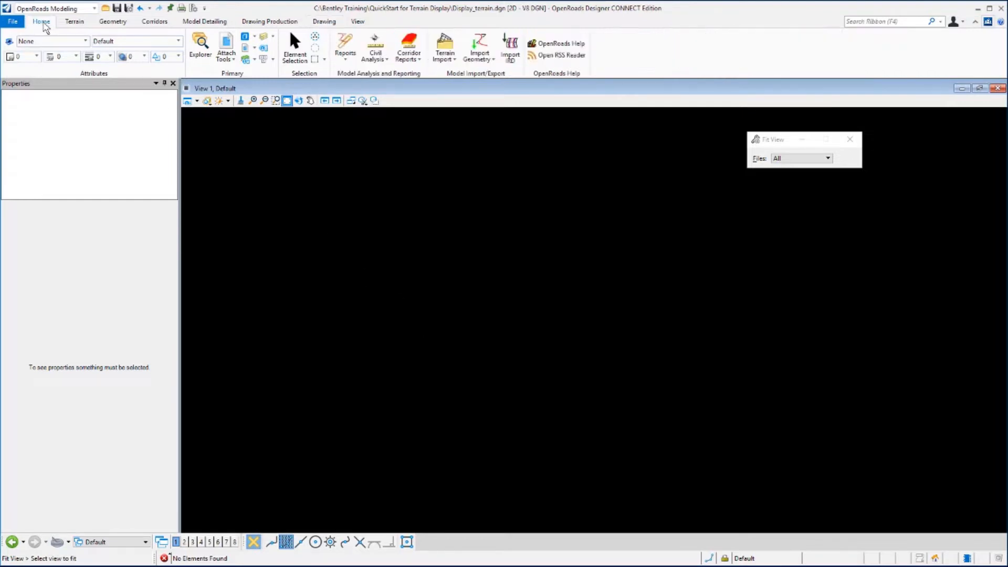
{"action": "mouse_move", "coordinate": [183, 80]}
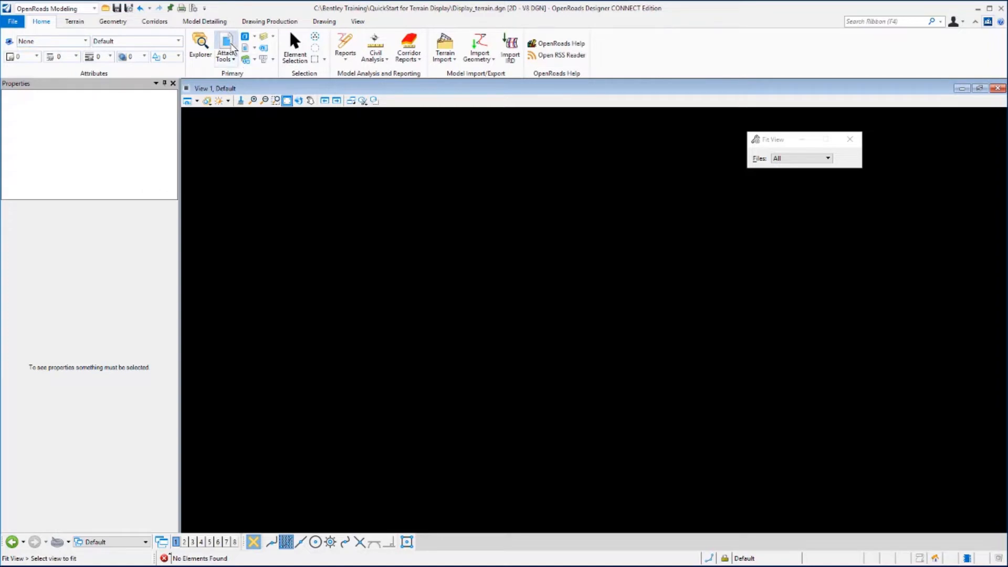
Open the References manager, reposition it, and start Attach to browse for a reference
{"action": "left_click", "coordinate": [226, 51]}
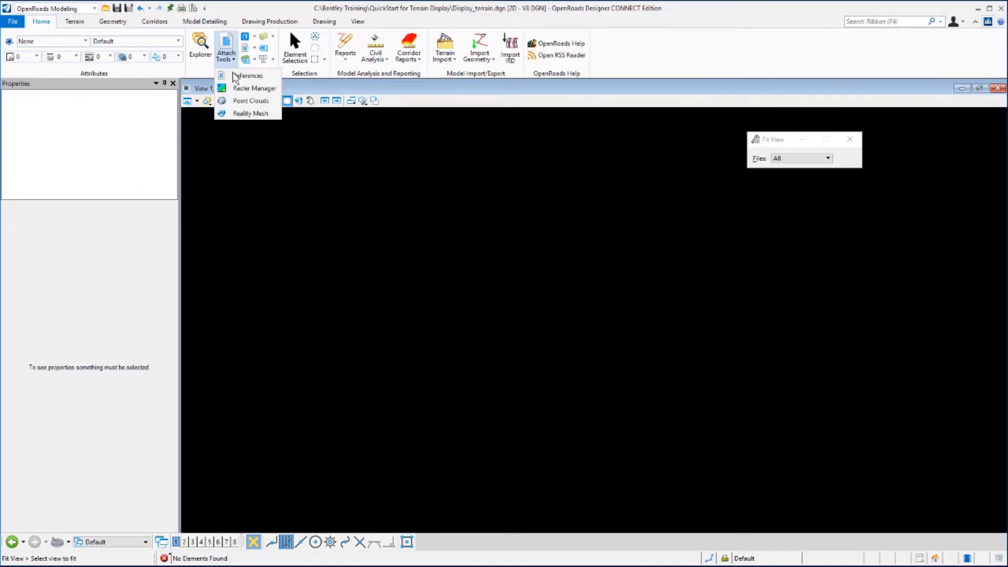
{"action": "mouse_move", "coordinate": [247, 75]}
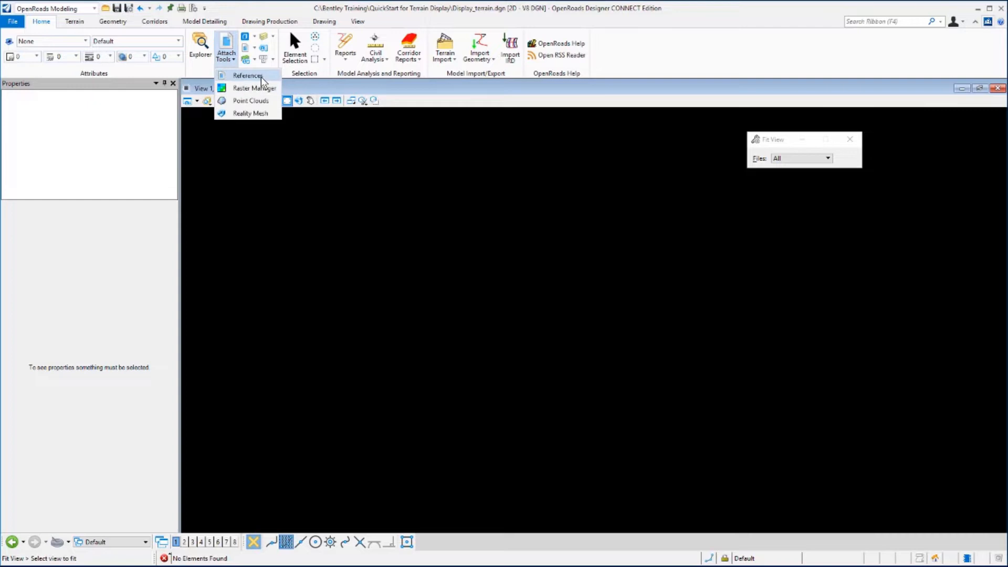
{"action": "left_click", "coordinate": [247, 76]}
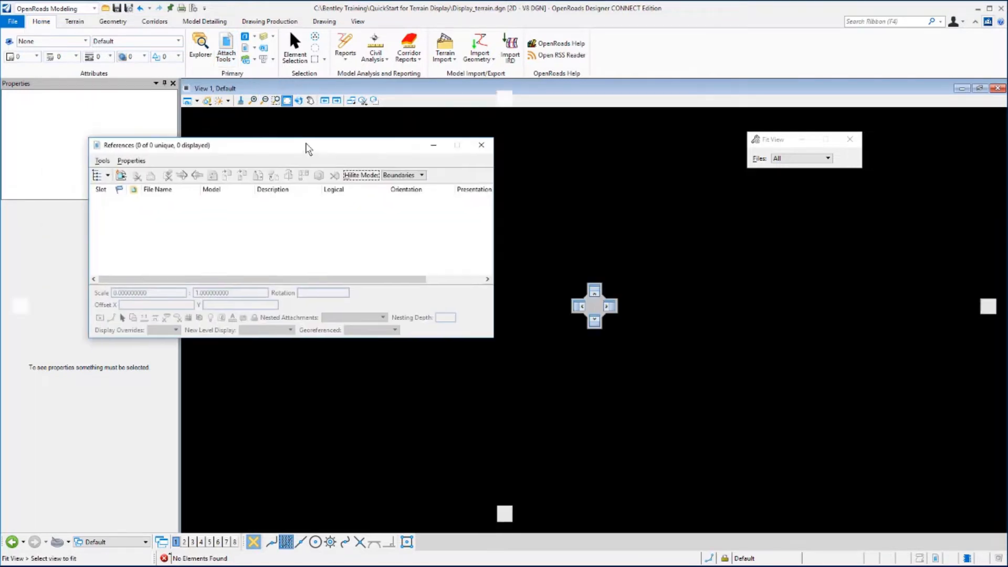
{"action": "left_click_drag", "start_coordinate": [155, 145], "coordinate": [353, 160]}
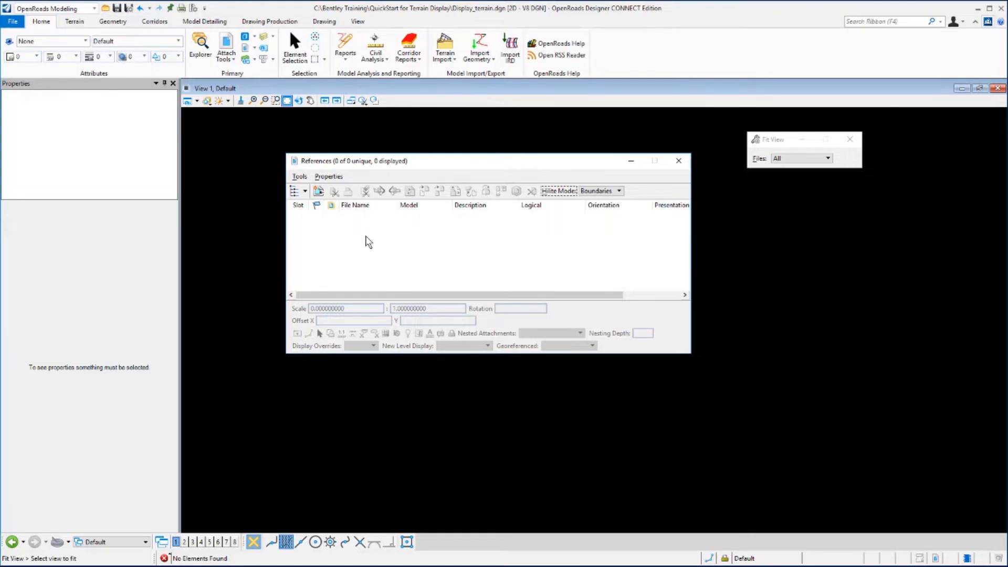
{"action": "mouse_move", "coordinate": [319, 191]}
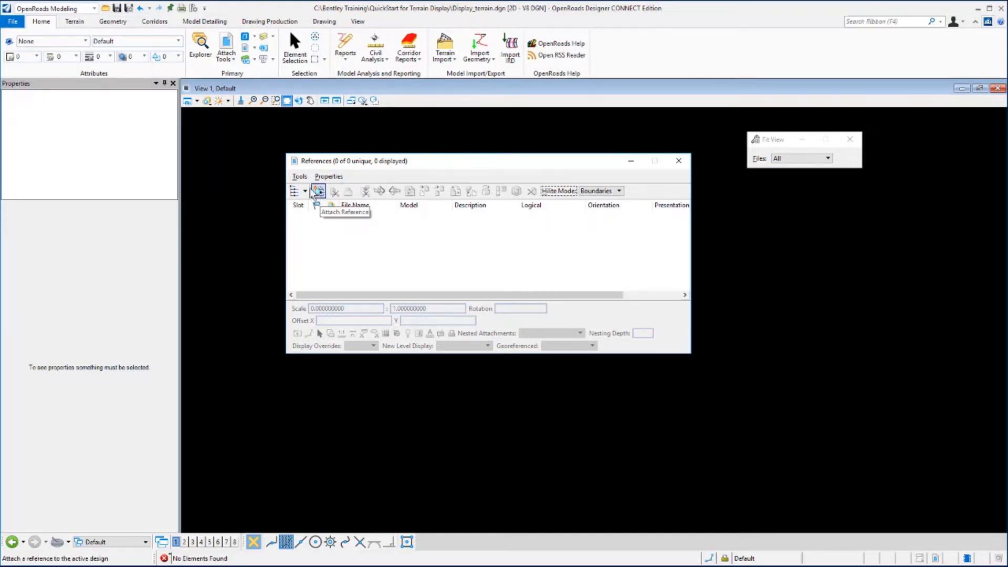
{"action": "left_click", "coordinate": [300, 176]}
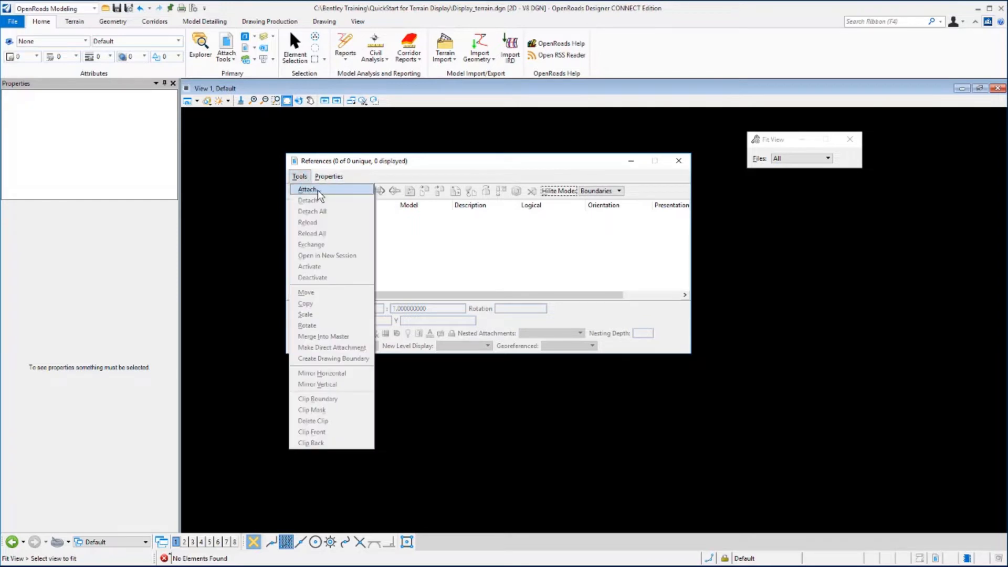
{"action": "left_click", "coordinate": [307, 189]}
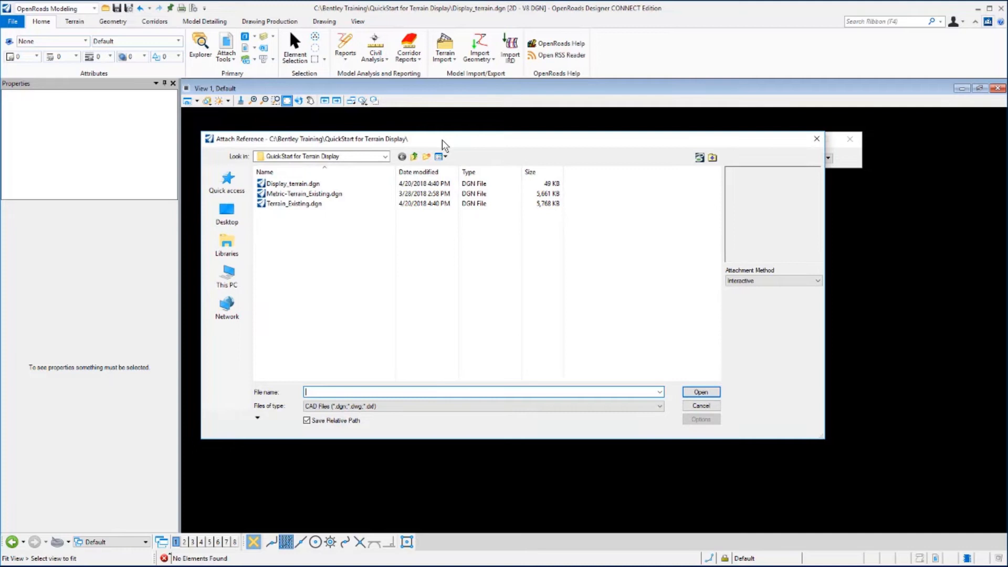
Attach Terrain_Existing.dgn as a reference using Coincident World orientation
{"action": "left_click", "coordinate": [293, 203]}
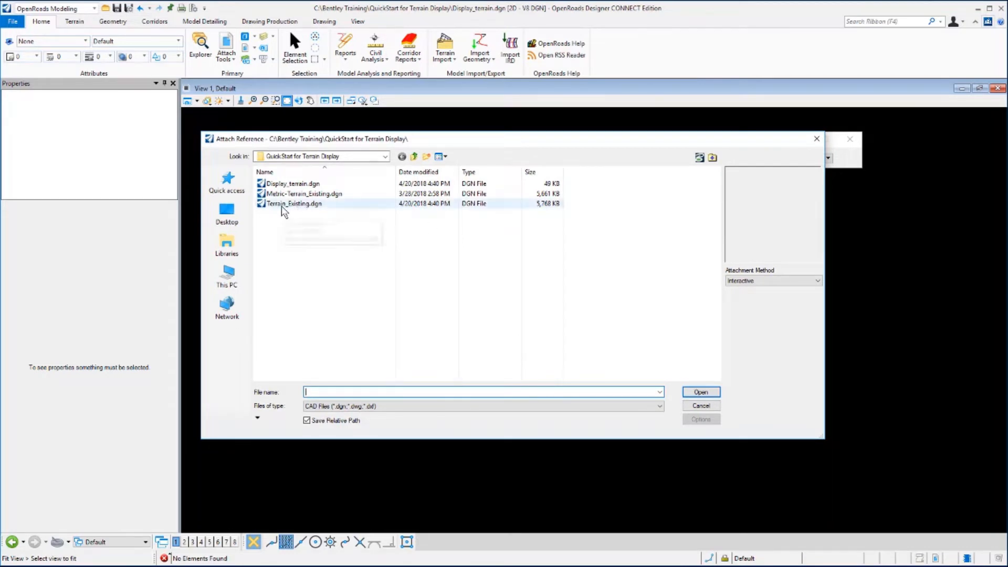
{"action": "left_click", "coordinate": [292, 203]}
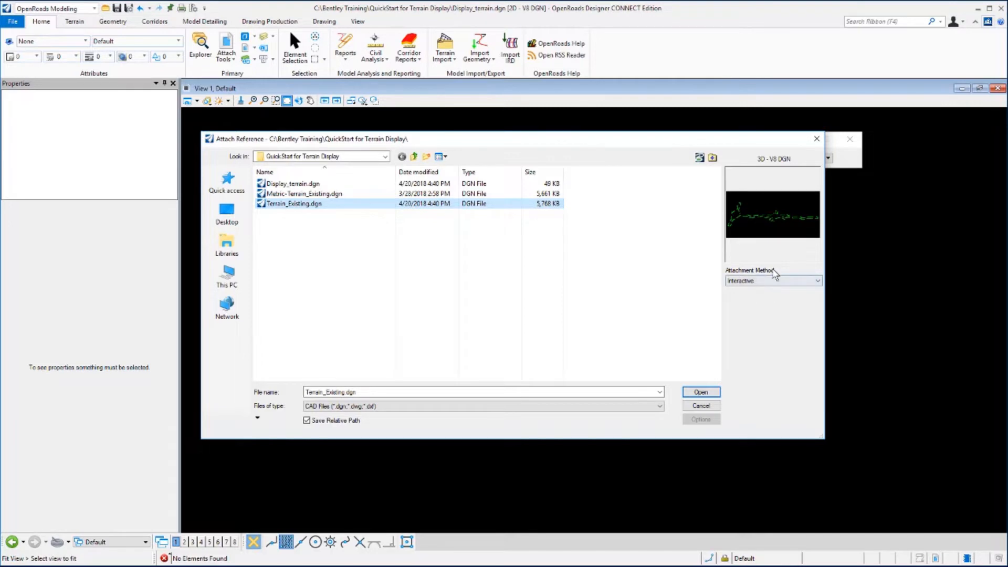
{"action": "left_click", "coordinate": [816, 280]}
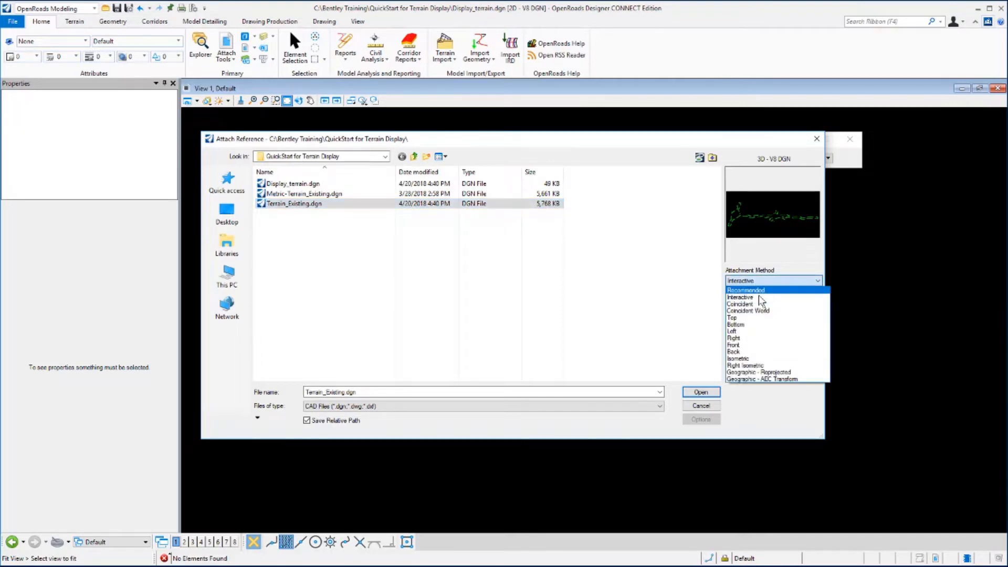
{"action": "left_click", "coordinate": [748, 310]}
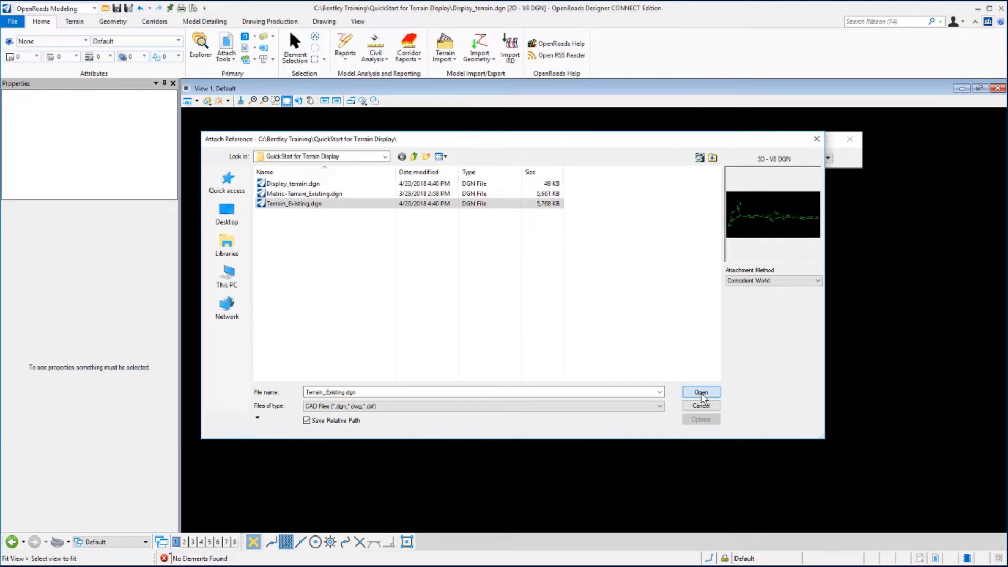
{"action": "left_click", "coordinate": [699, 392]}
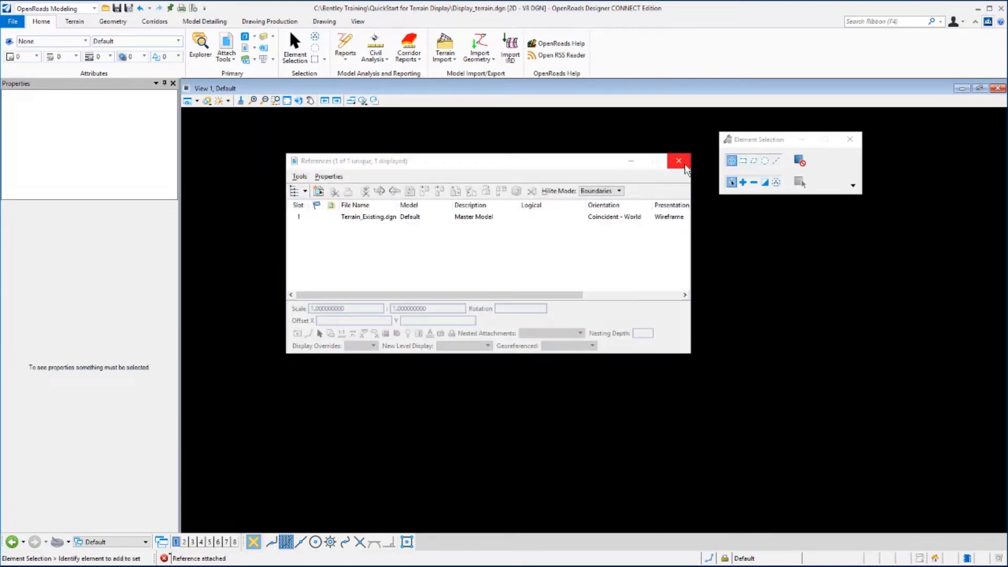
Close References, fit the view to the dashed terrain boundary, and return to Element Selection
{"action": "left_click", "coordinate": [678, 160]}
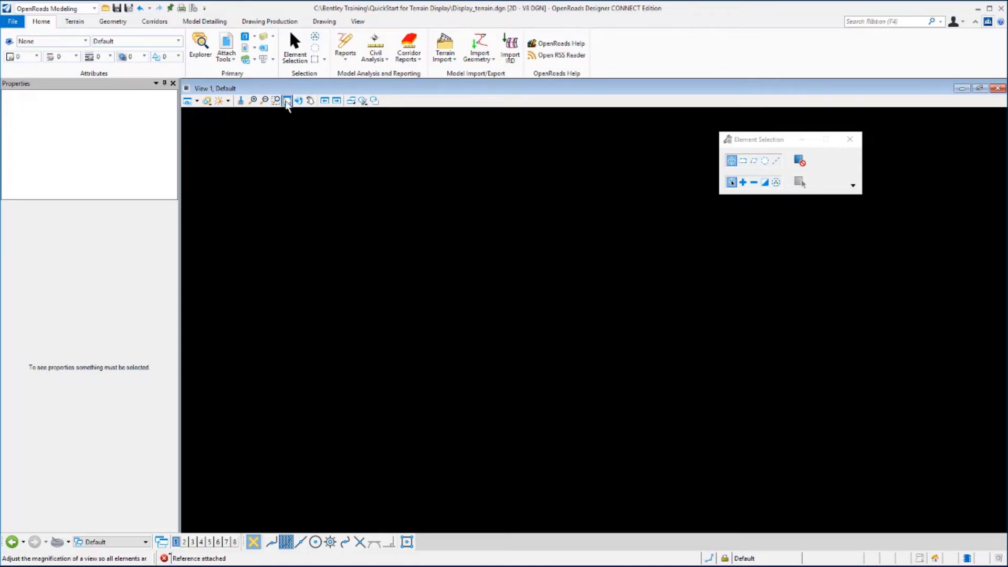
{"action": "left_click", "coordinate": [286, 100]}
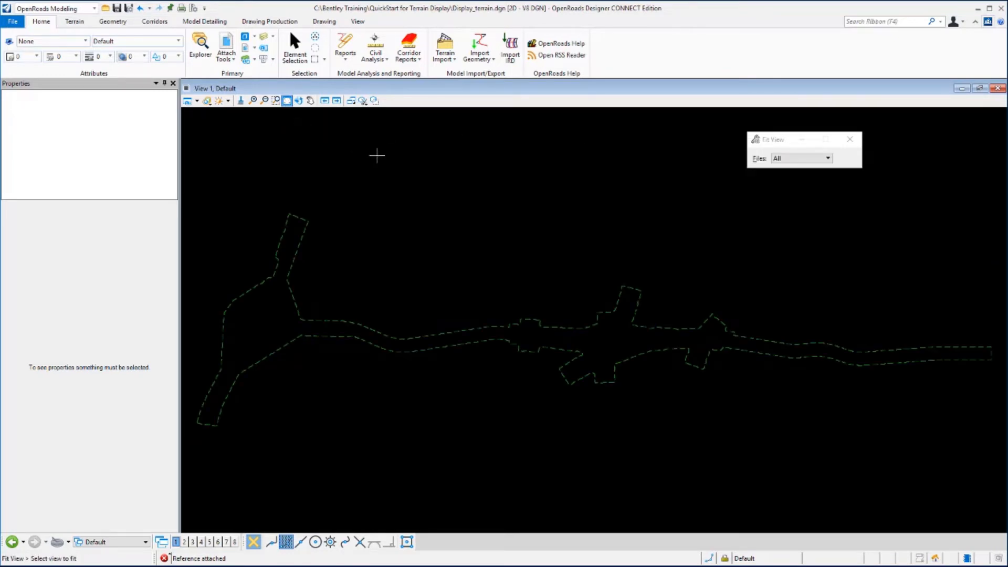
{"action": "mouse_move", "coordinate": [709, 207]}
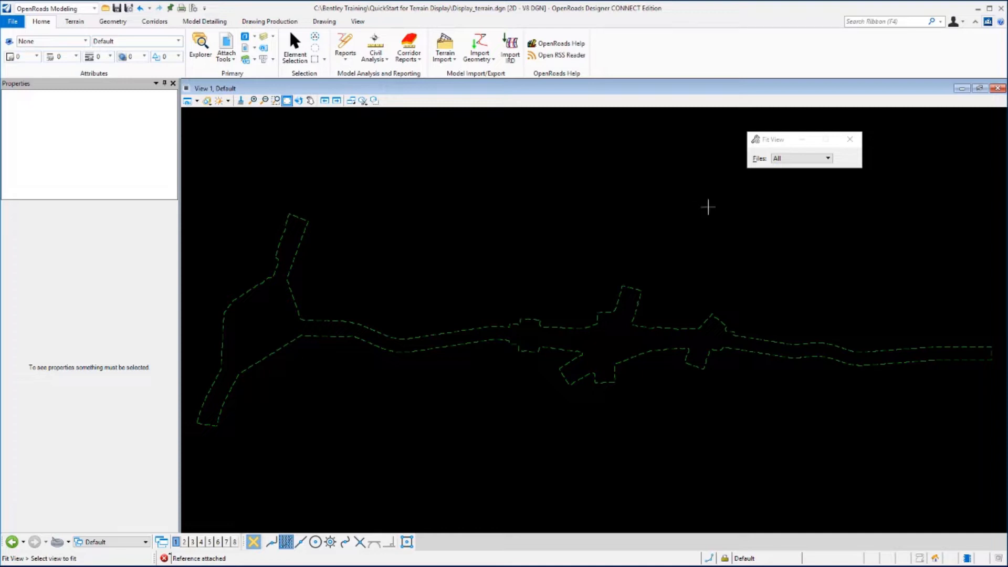
{"action": "mouse_move", "coordinate": [716, 253]}
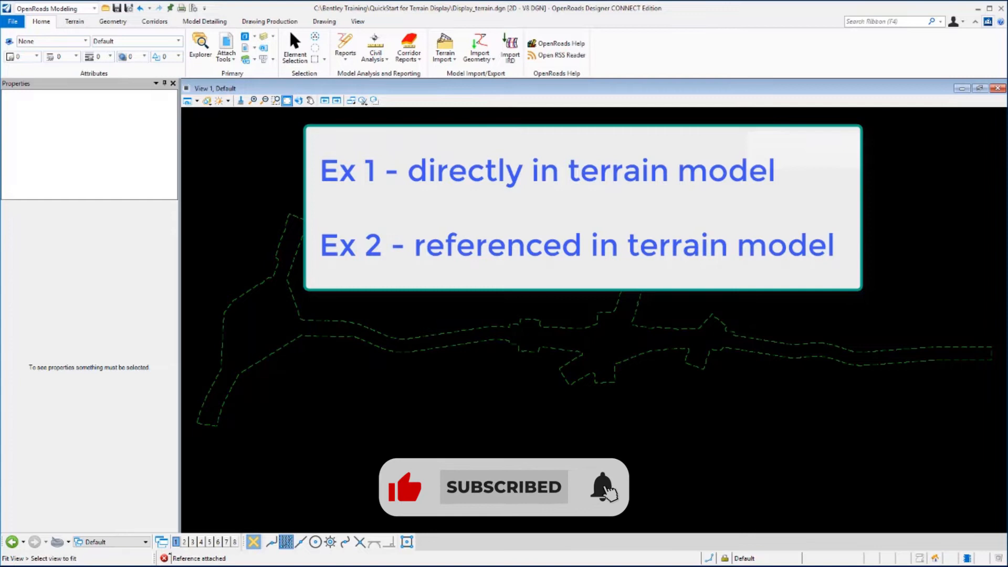
{"action": "left_click", "coordinate": [294, 48]}
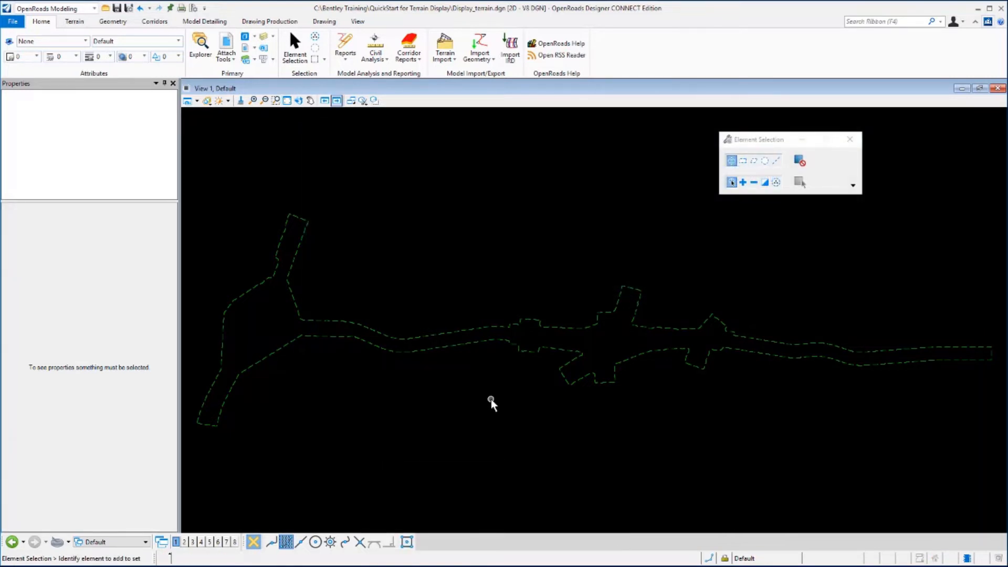
{"action": "mouse_move", "coordinate": [432, 248]}
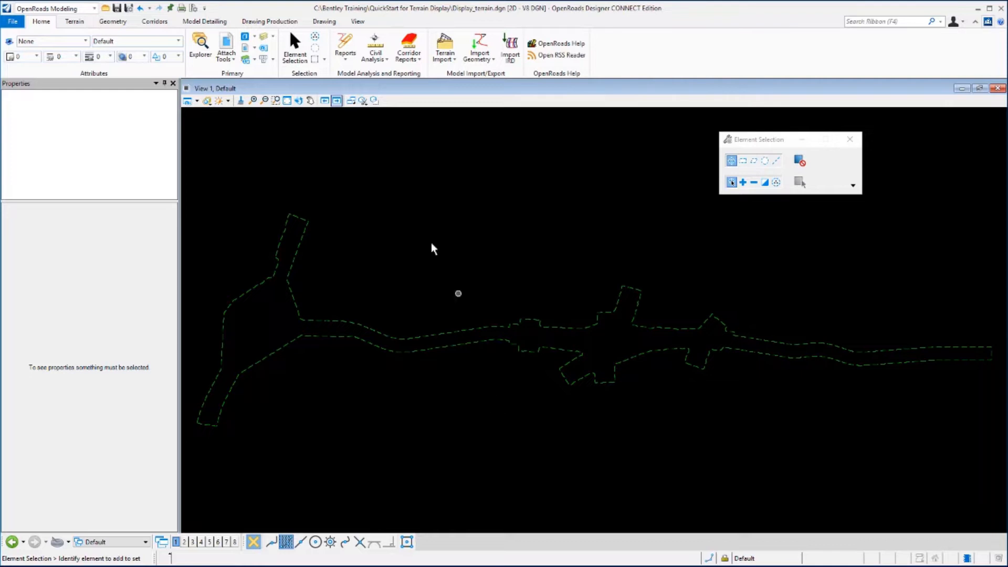
{"action": "mouse_move", "coordinate": [295, 48]}
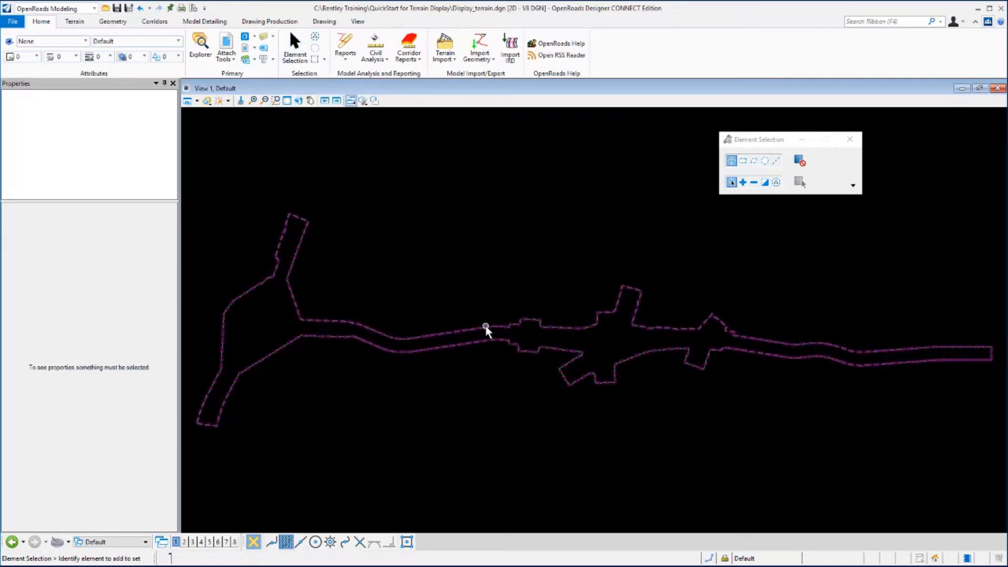
Select the terrain boundary and set Existing_Terrain as the active terrain model
{"action": "left_click", "coordinate": [486, 327]}
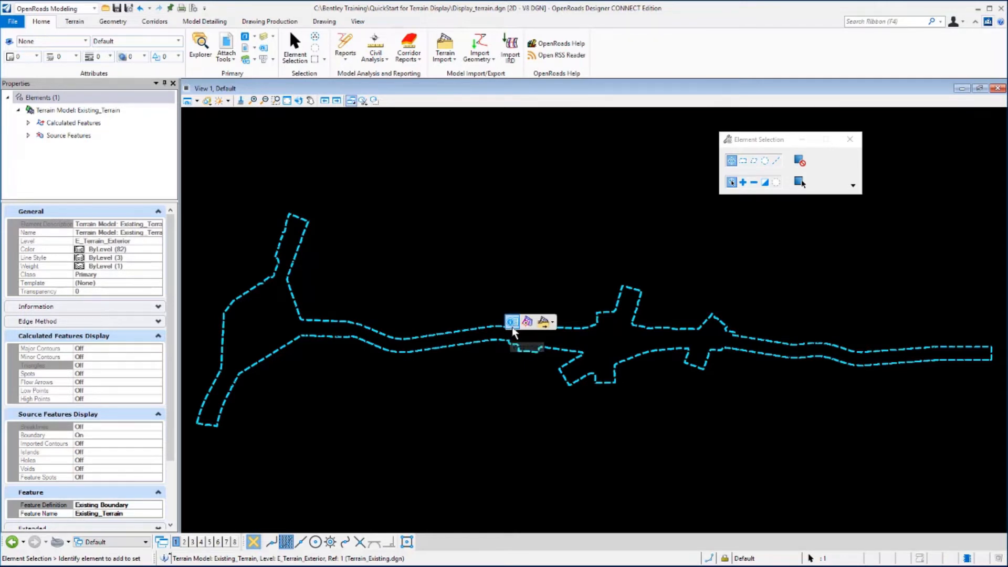
{"action": "mouse_move", "coordinate": [526, 321]}
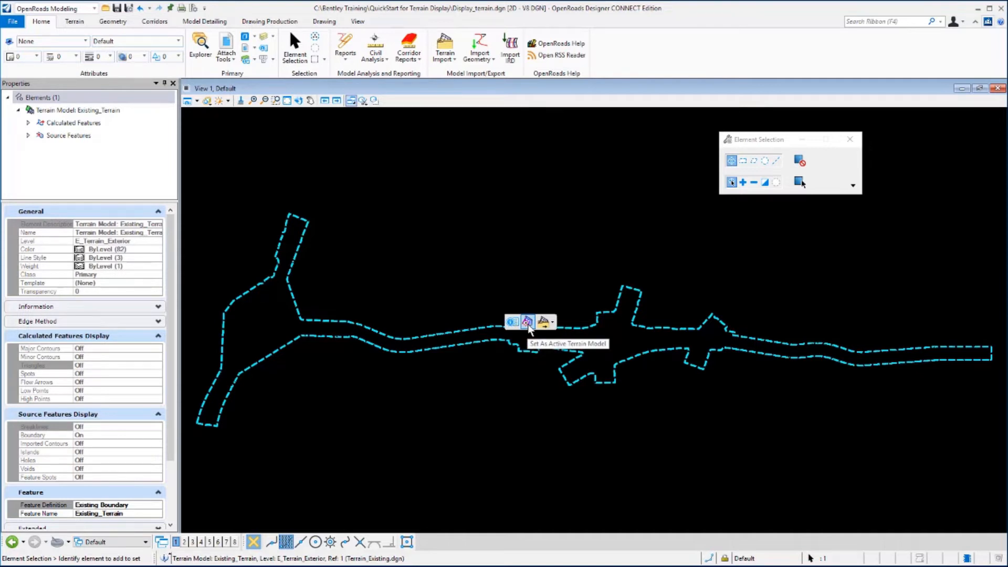
{"action": "left_click", "coordinate": [526, 321]}
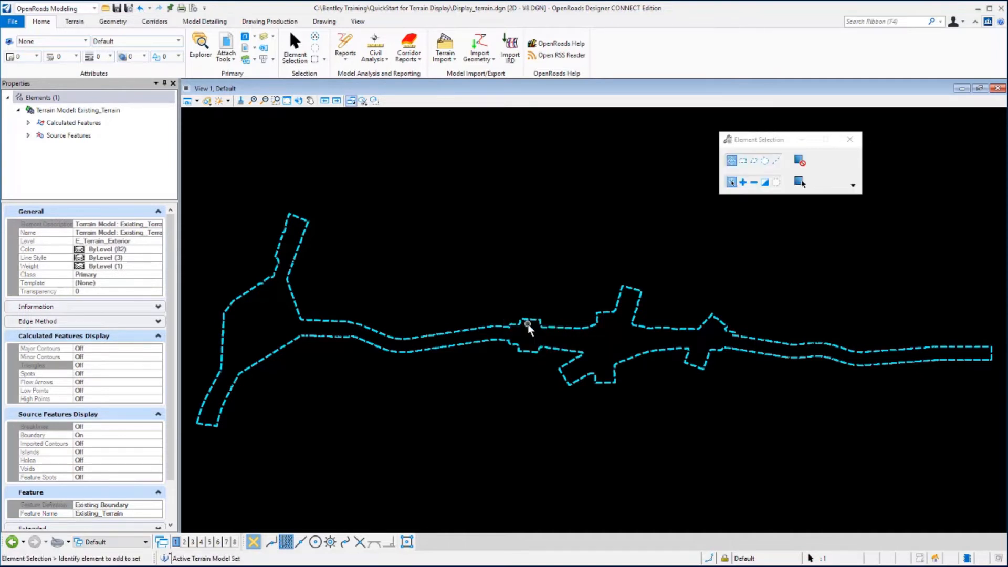
{"action": "mouse_move", "coordinate": [527, 381]}
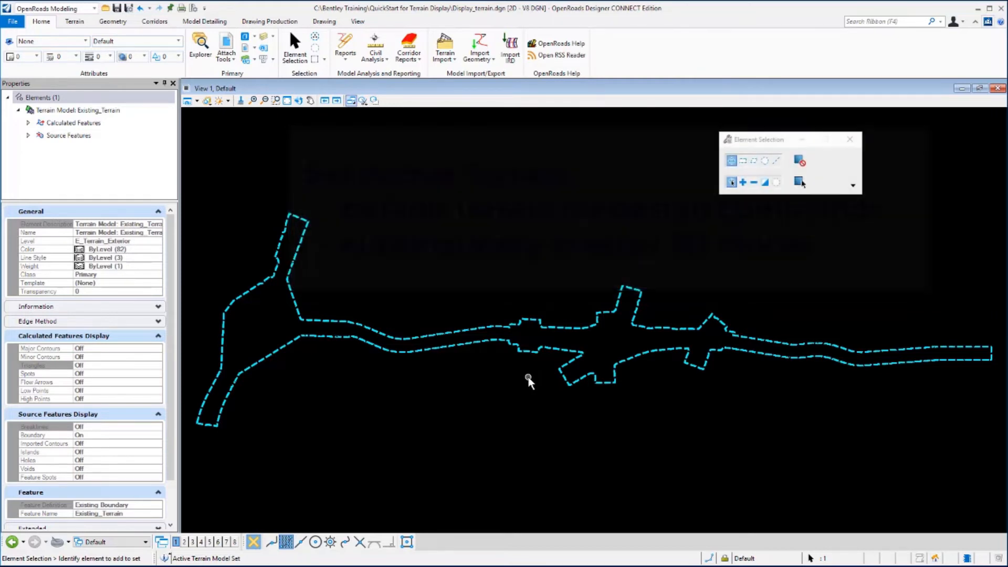
{"action": "mouse_move", "coordinate": [507, 393]}
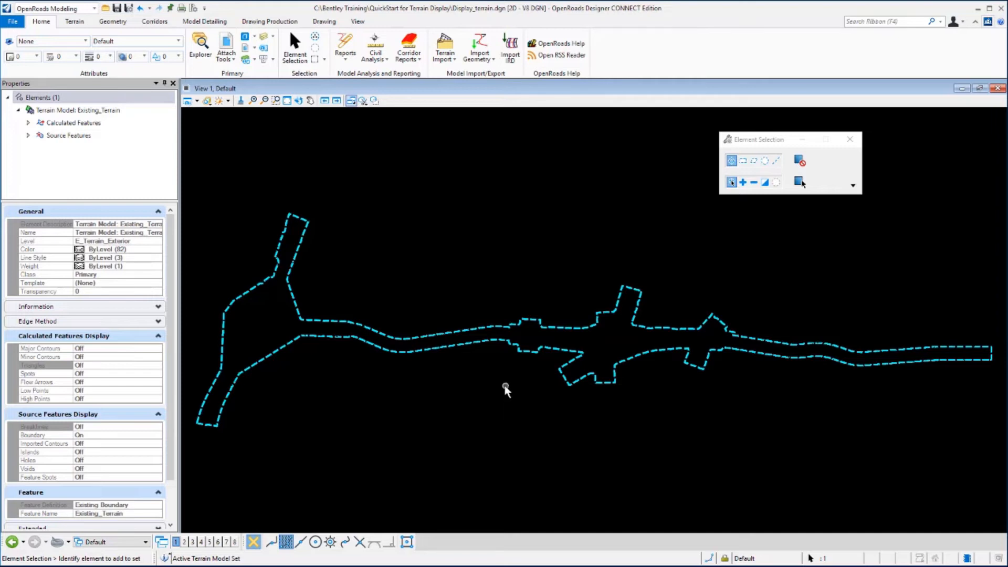
{"action": "mouse_move", "coordinate": [473, 208]}
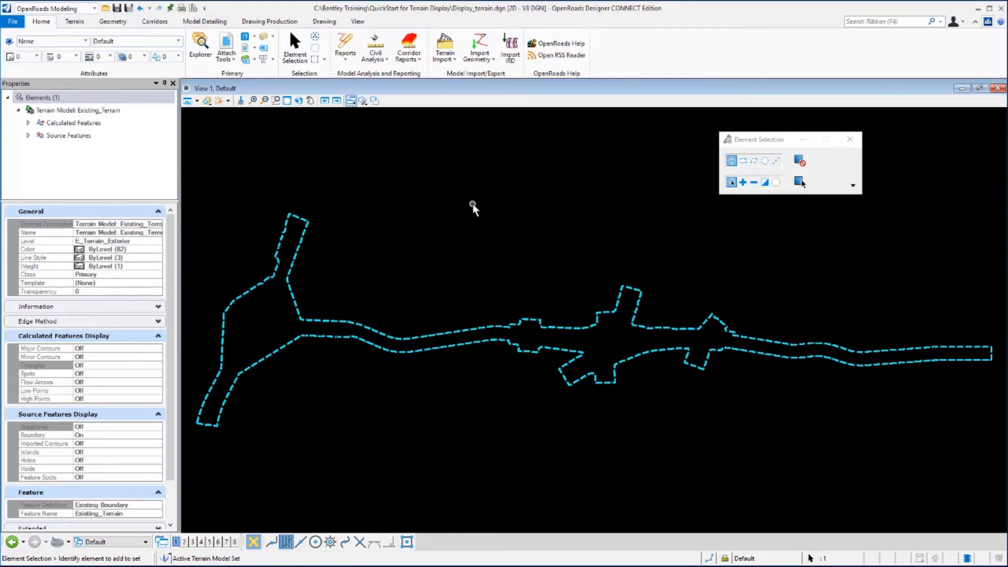
Bring up the right-click View Control submenu listing plan, profile and 3D layouts
{"action": "right_click", "coordinate": [473, 209]}
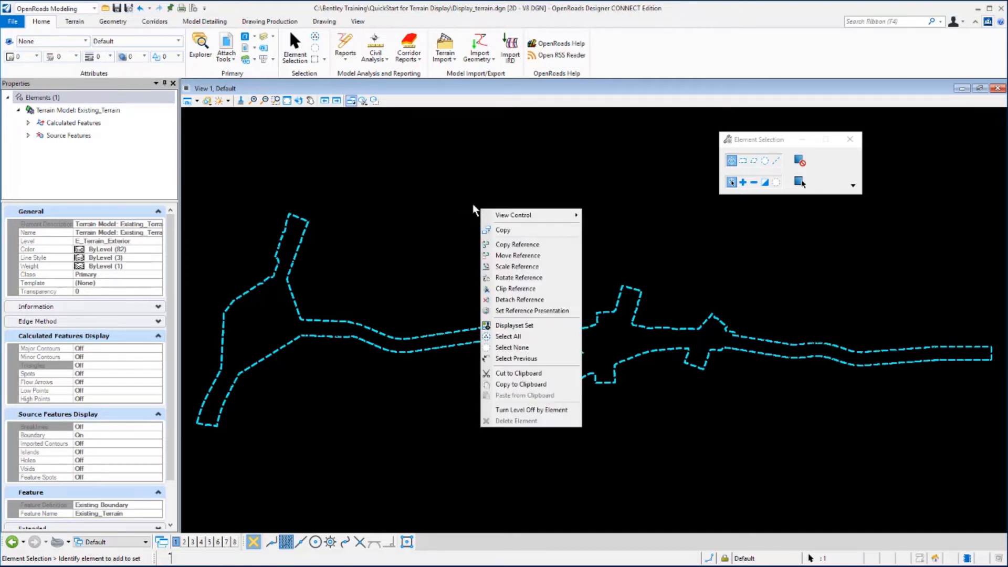
{"action": "left_click", "coordinate": [478, 215]}
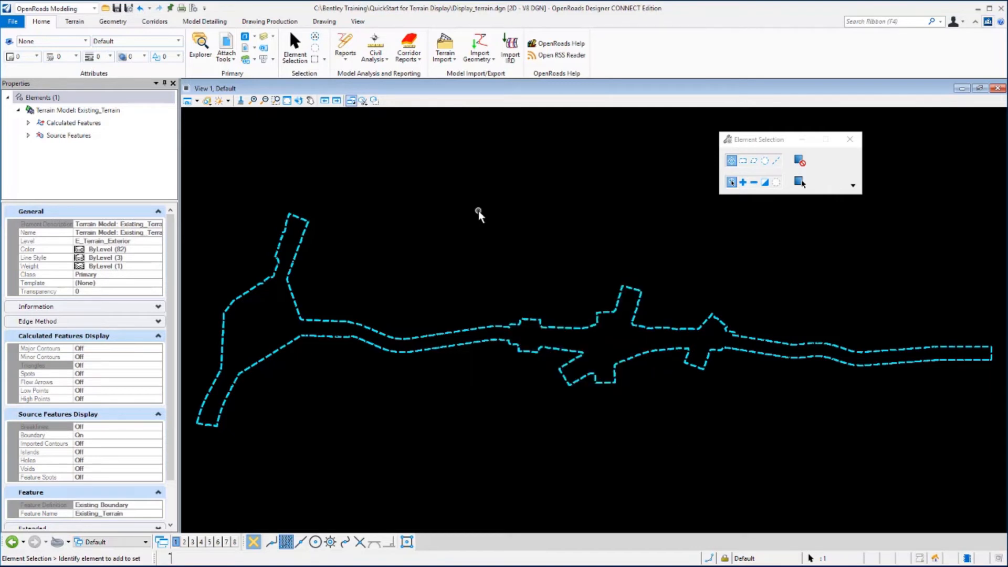
{"action": "right_click", "coordinate": [479, 212]}
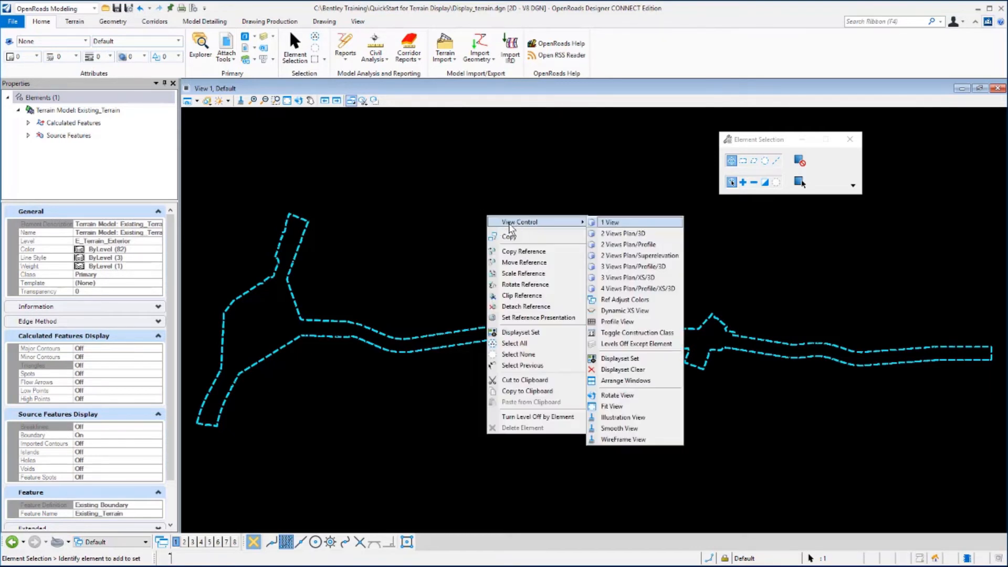
{"action": "mouse_move", "coordinate": [528, 228]}
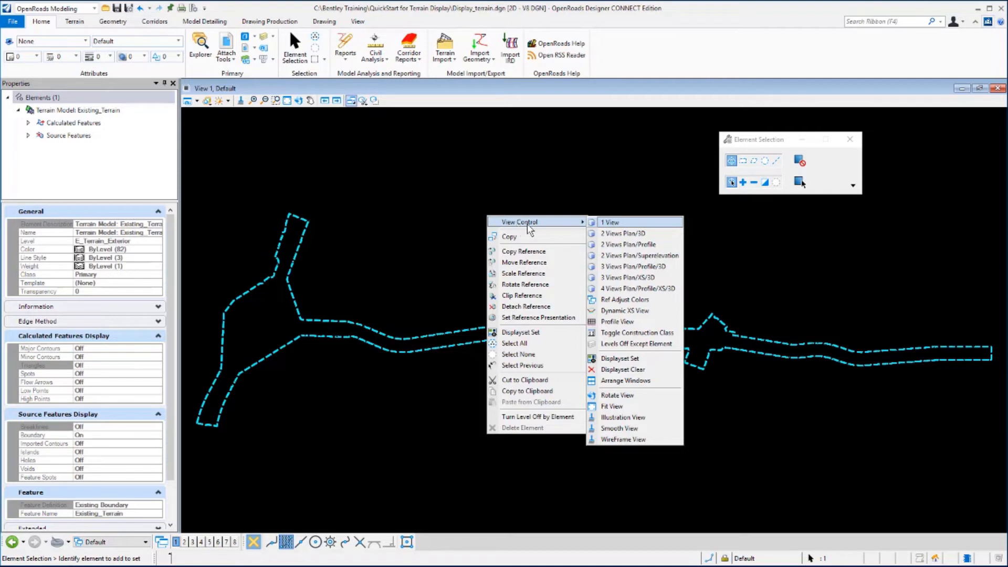
{"action": "mouse_move", "coordinate": [641, 230]}
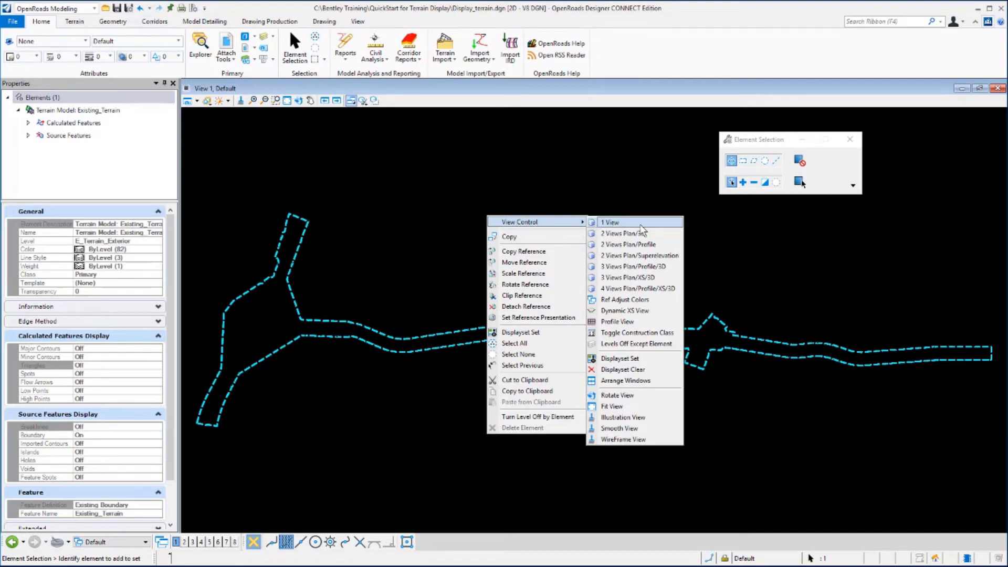
{"action": "mouse_move", "coordinate": [636, 266]}
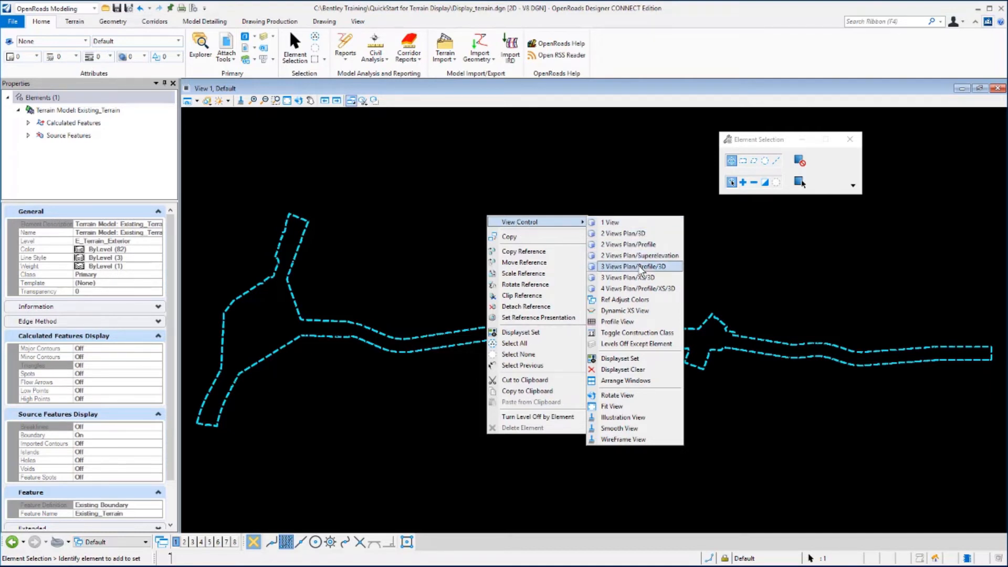
{"action": "mouse_move", "coordinate": [639, 255]}
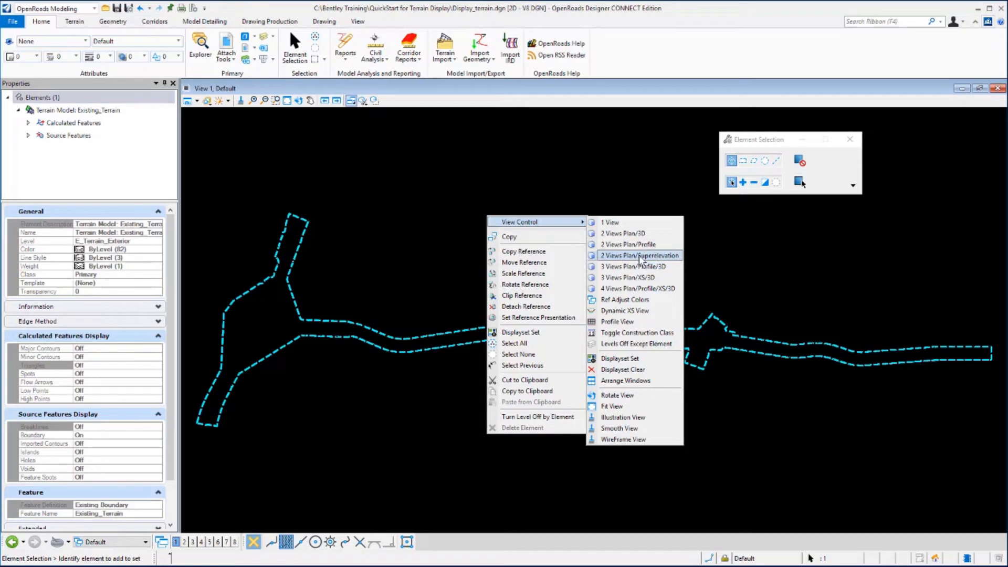
{"action": "mouse_move", "coordinate": [633, 232]}
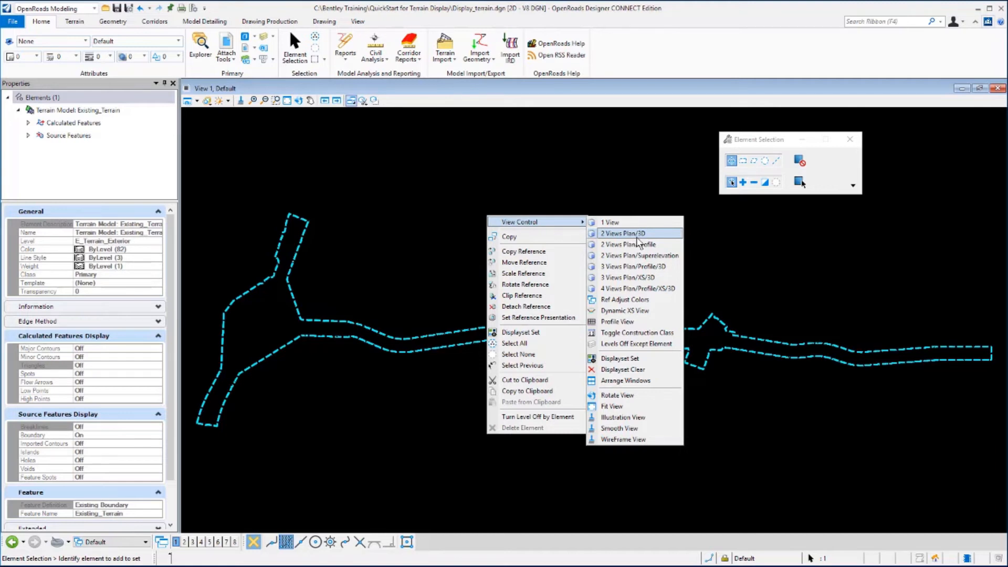
Make View 2 (Default-3D) the active view beside the plan view
{"action": "left_click", "coordinate": [621, 232]}
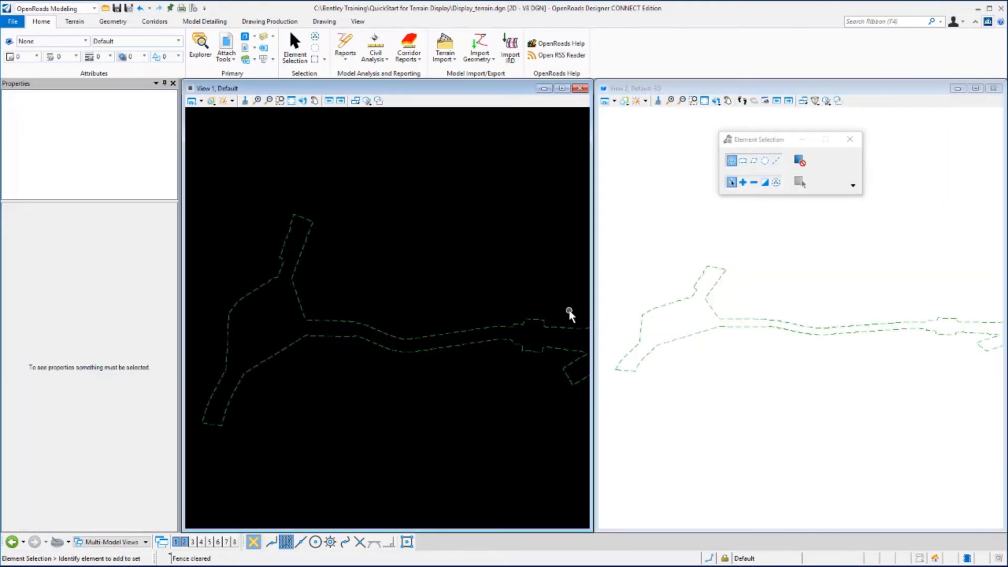
{"action": "mouse_move", "coordinate": [500, 270]}
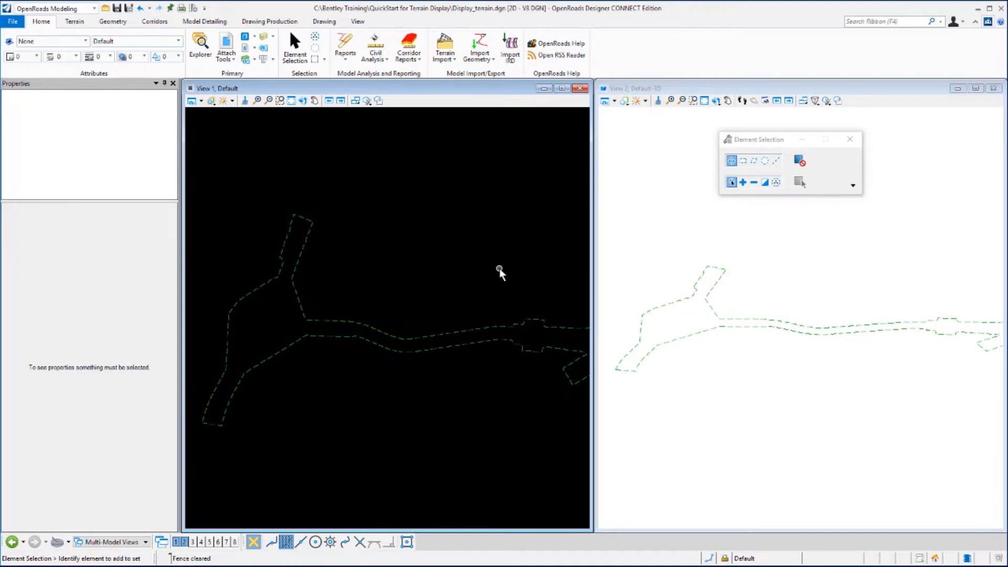
{"action": "mouse_move", "coordinate": [271, 137]}
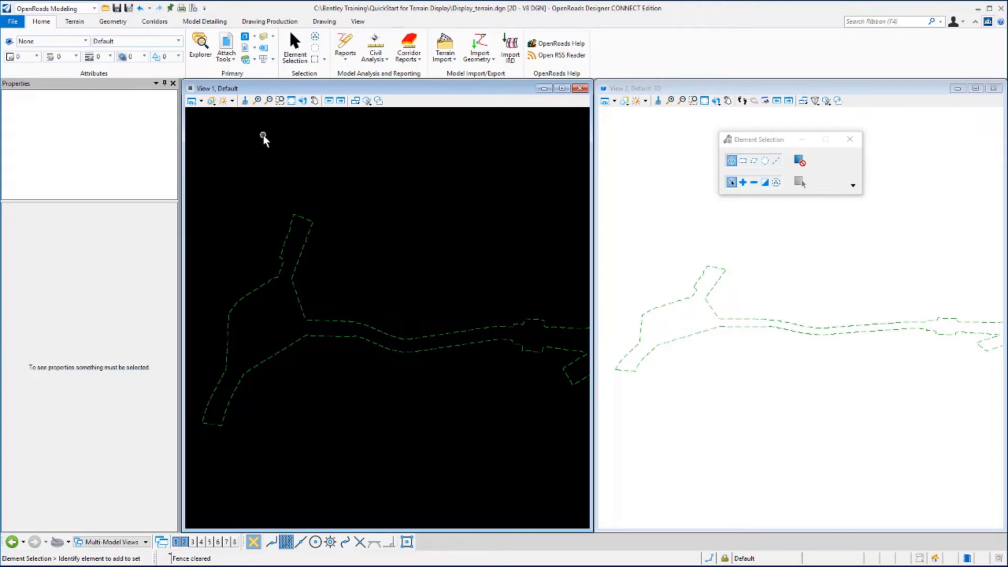
{"action": "mouse_move", "coordinate": [522, 179]}
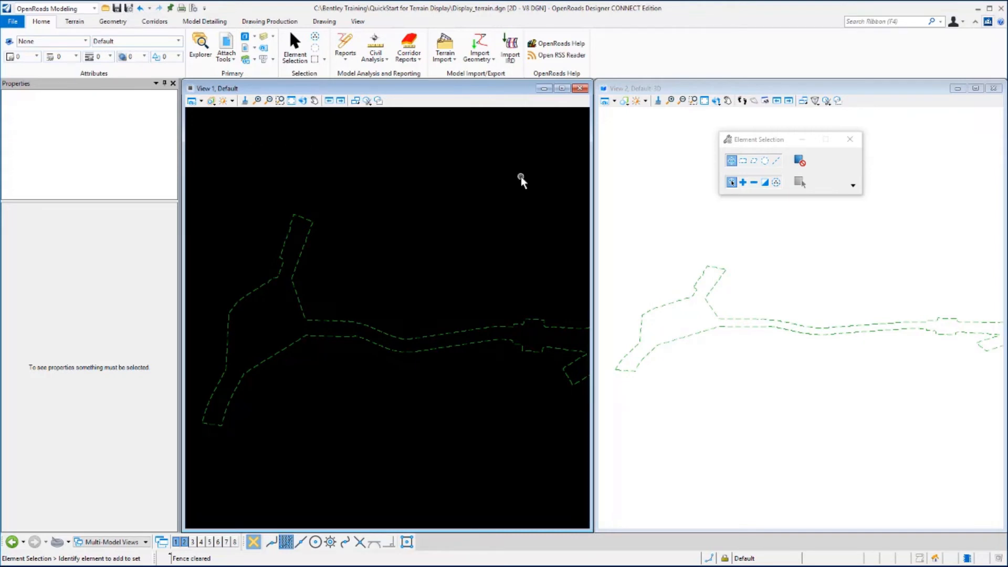
{"action": "mouse_move", "coordinate": [656, 151]}
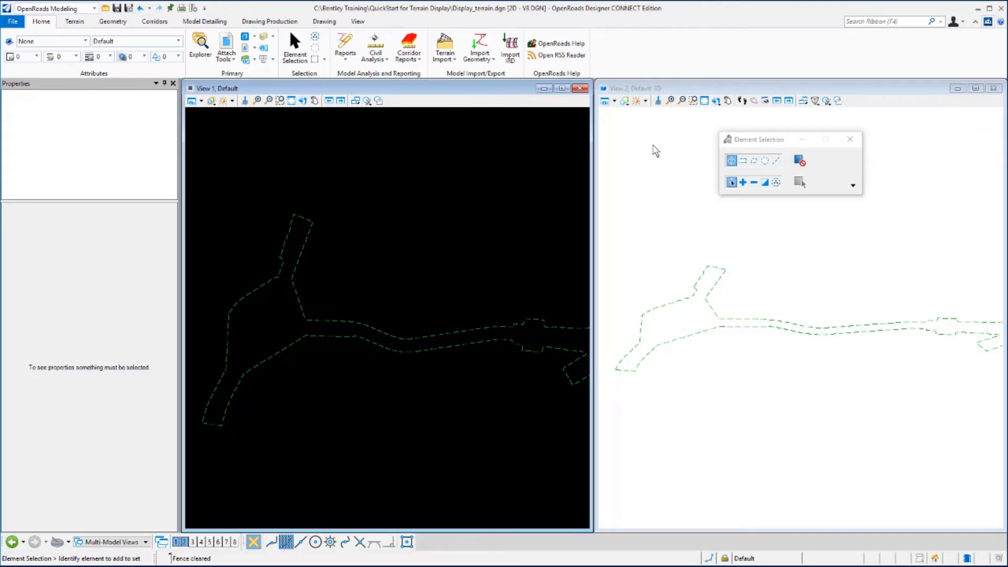
{"action": "mouse_move", "coordinate": [641, 101]}
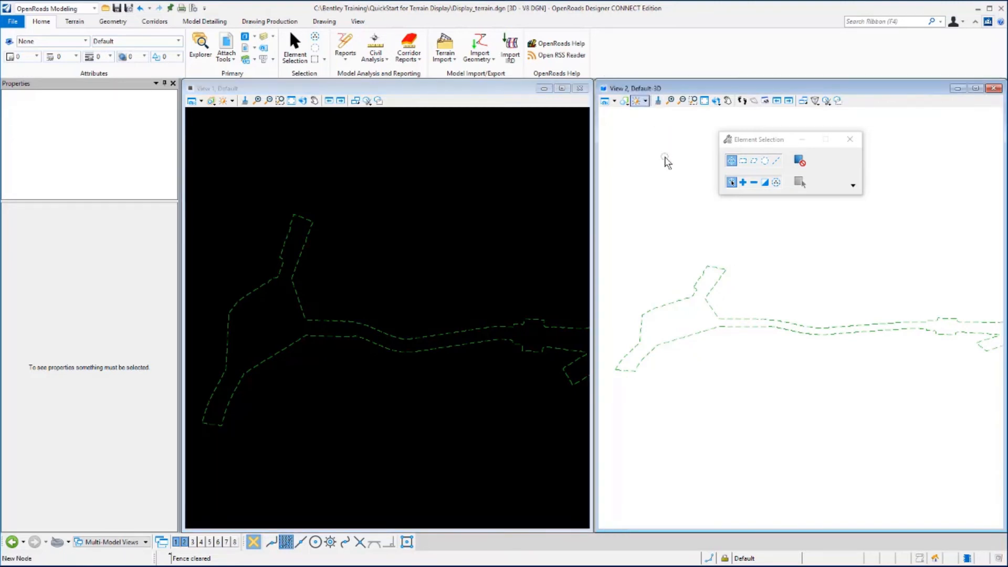
{"action": "mouse_move", "coordinate": [630, 117]}
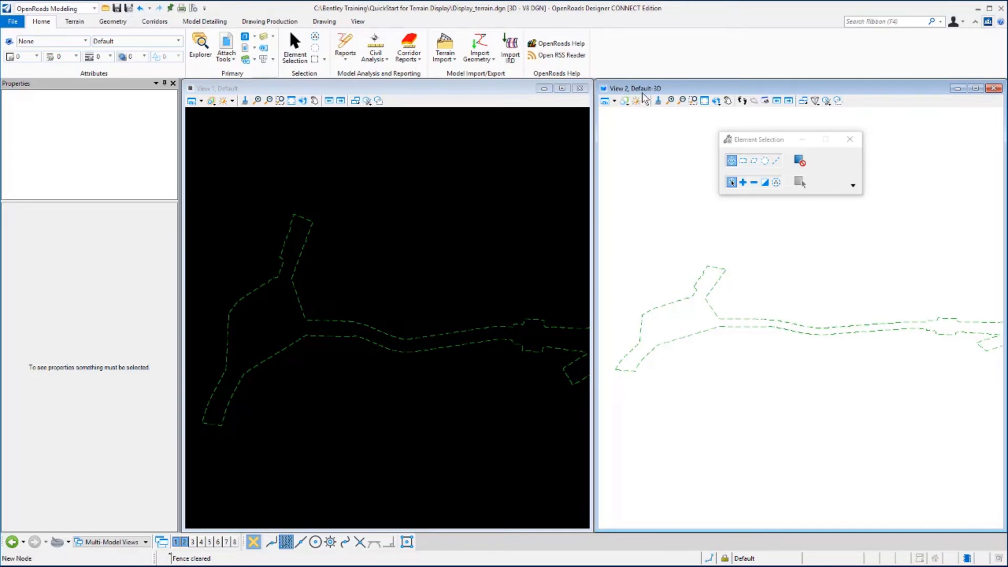
{"action": "mouse_move", "coordinate": [664, 100]}
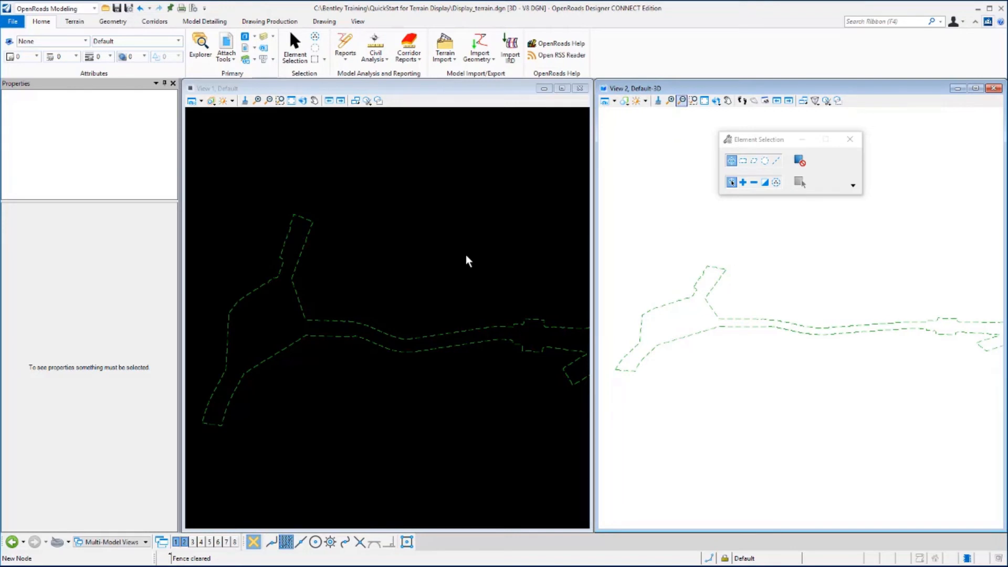
{"action": "mouse_move", "coordinate": [448, 278]}
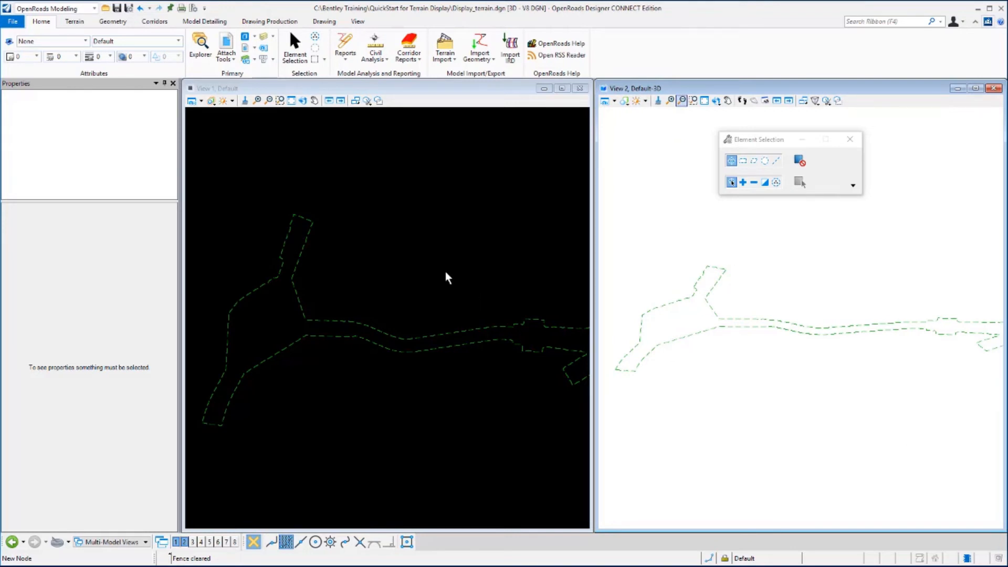
{"action": "mouse_move", "coordinate": [375, 230]}
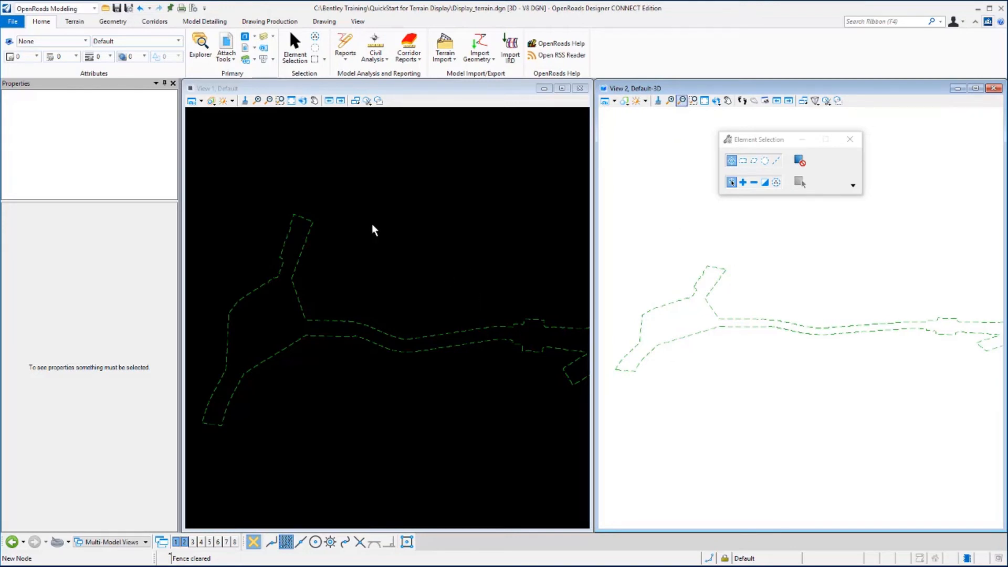
{"action": "mouse_move", "coordinate": [40, 21]}
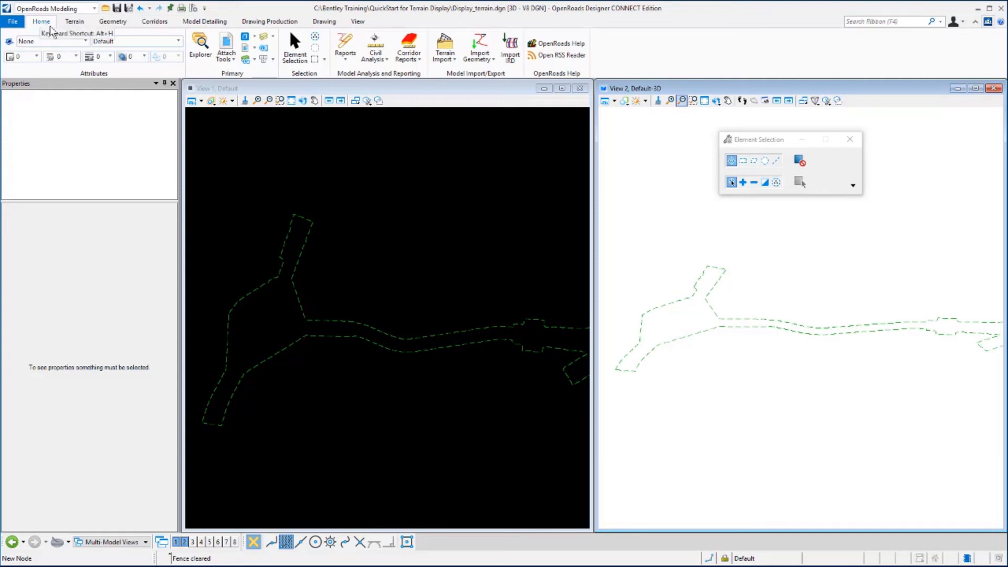
{"action": "mouse_move", "coordinate": [251, 78]}
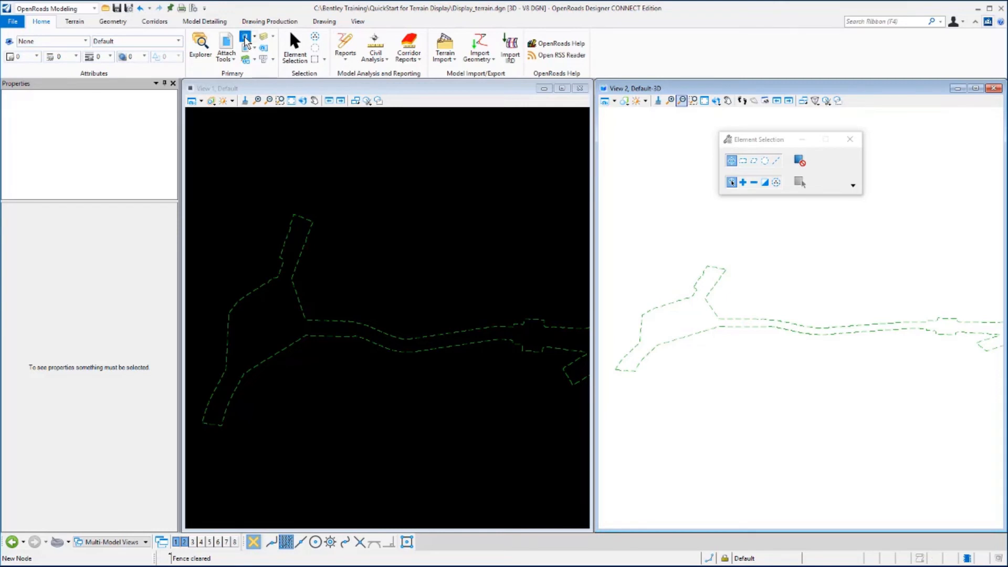
Inspect the Default-3D and Default model properties in the Models dialog, then close it
{"action": "left_click", "coordinate": [246, 37]}
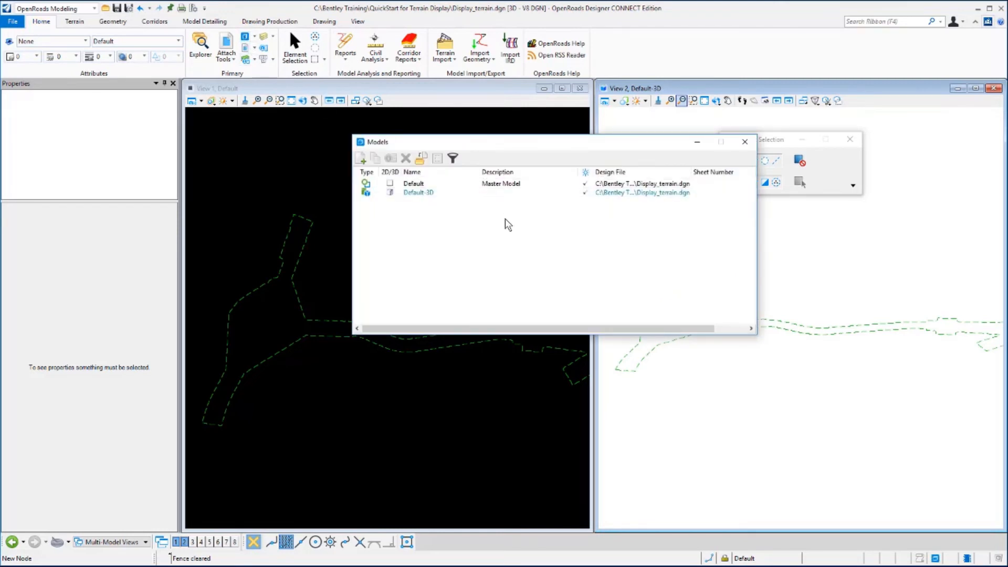
{"action": "mouse_move", "coordinate": [504, 230]}
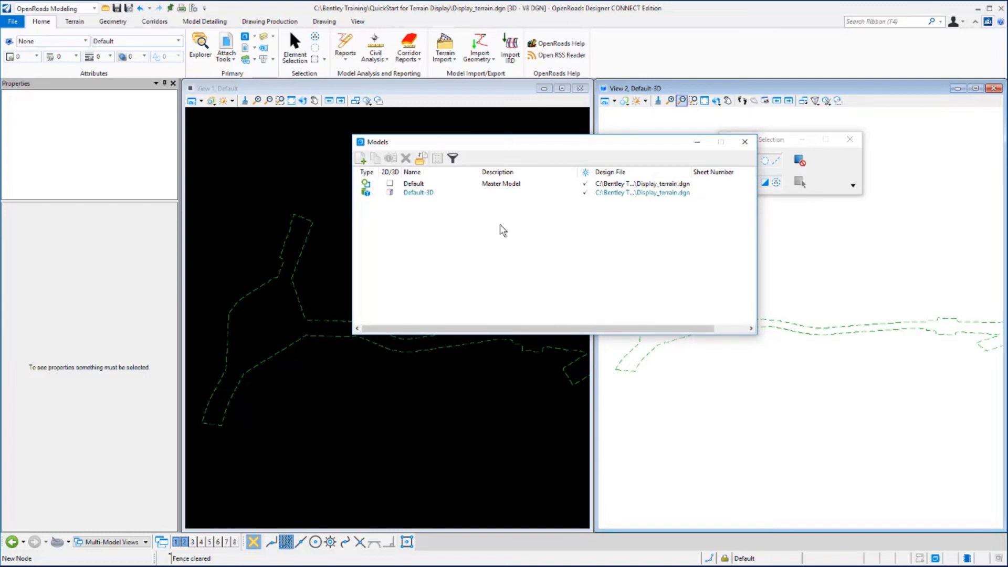
{"action": "mouse_move", "coordinate": [488, 224]}
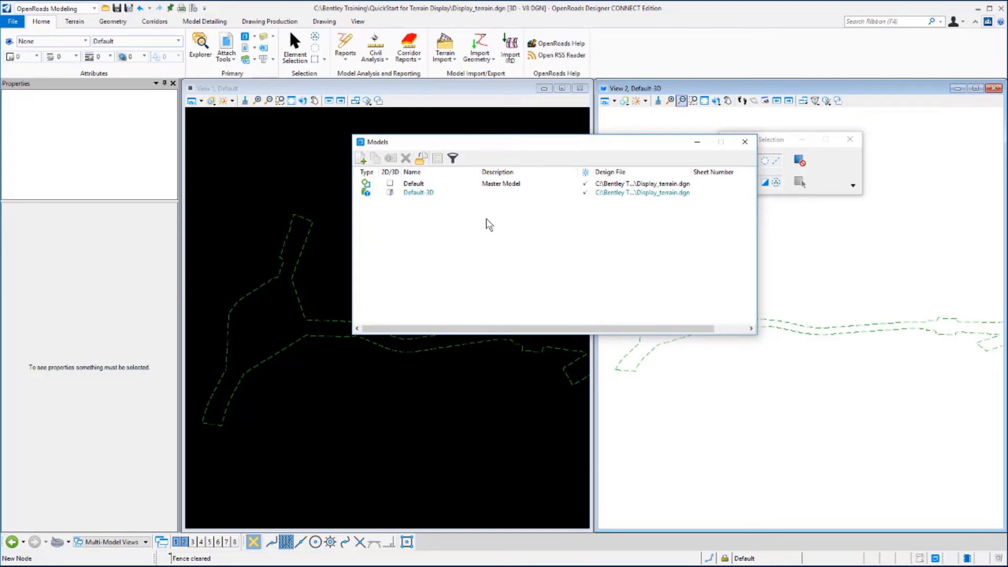
{"action": "mouse_move", "coordinate": [462, 204]}
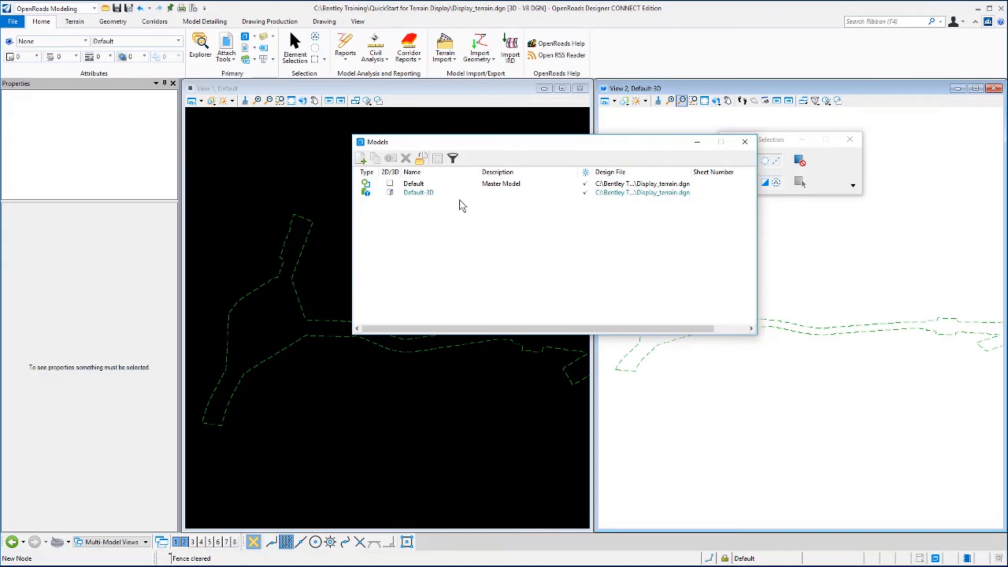
{"action": "mouse_move", "coordinate": [424, 203]}
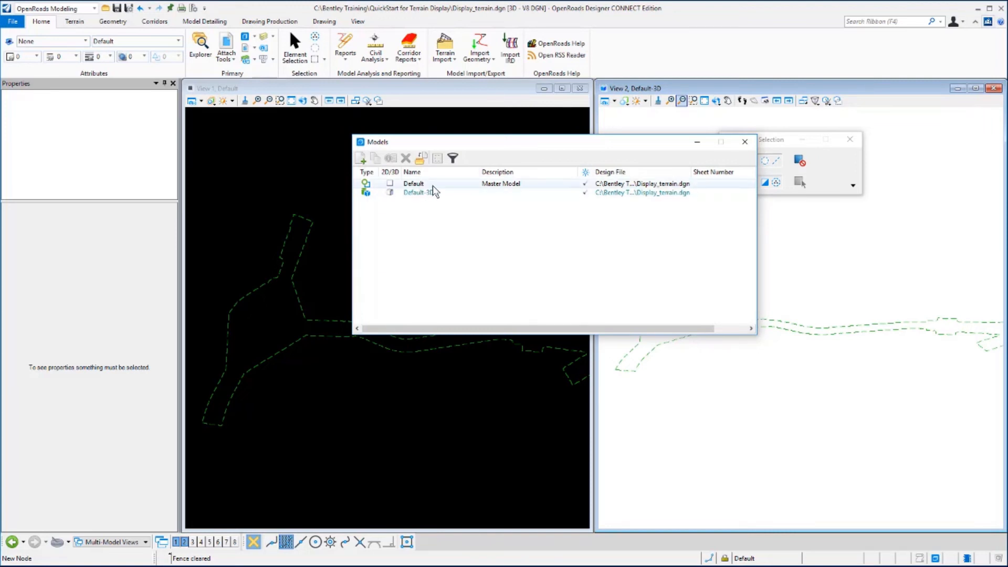
{"action": "left_click", "coordinate": [414, 183]}
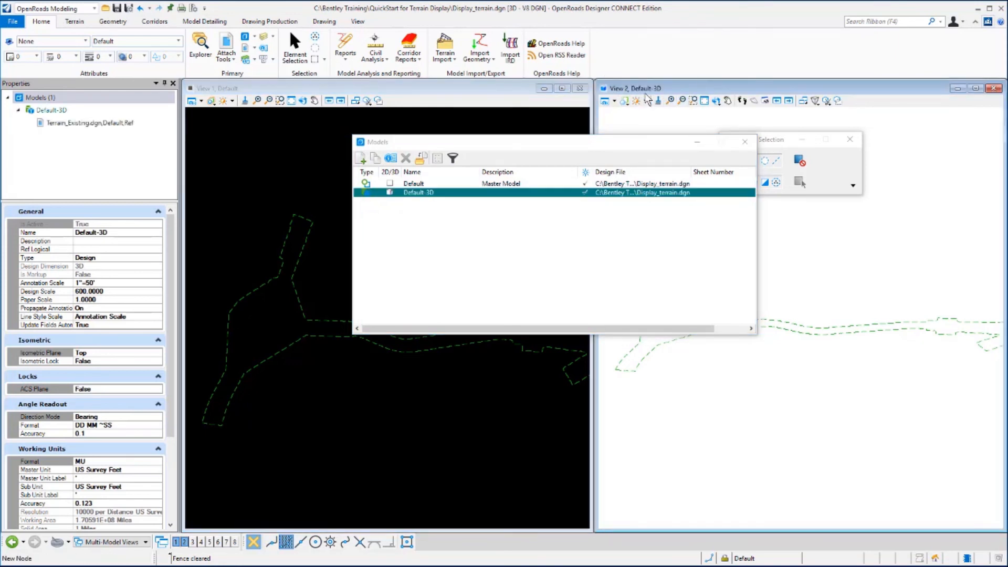
{"action": "mouse_move", "coordinate": [536, 223]}
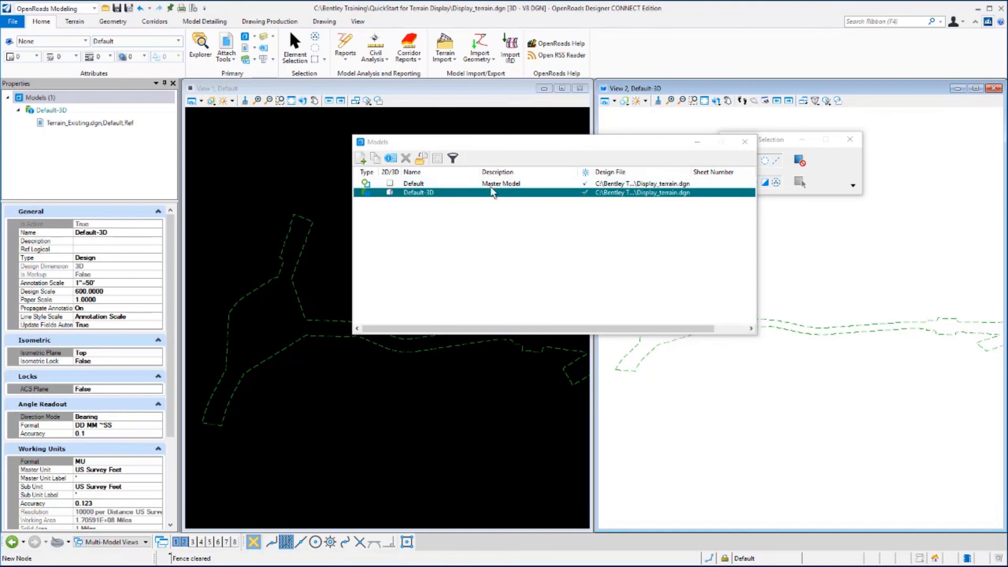
{"action": "mouse_move", "coordinate": [458, 189]}
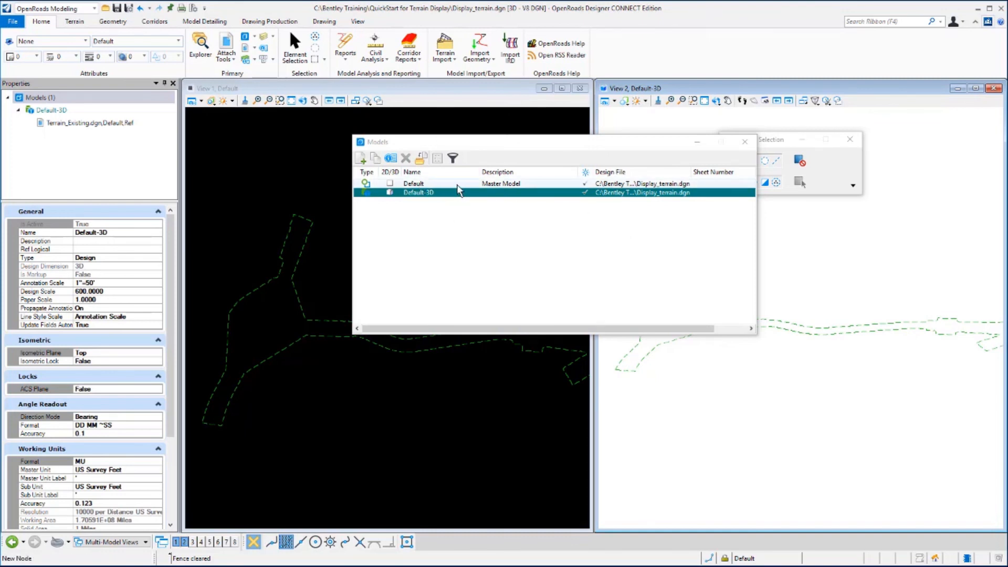
{"action": "left_click", "coordinate": [413, 183]}
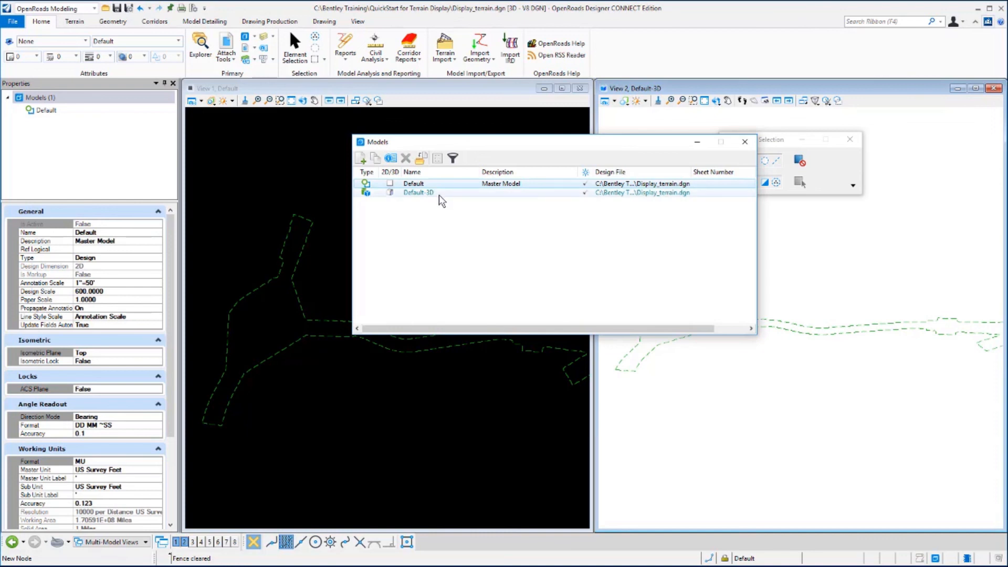
{"action": "mouse_move", "coordinate": [465, 200]}
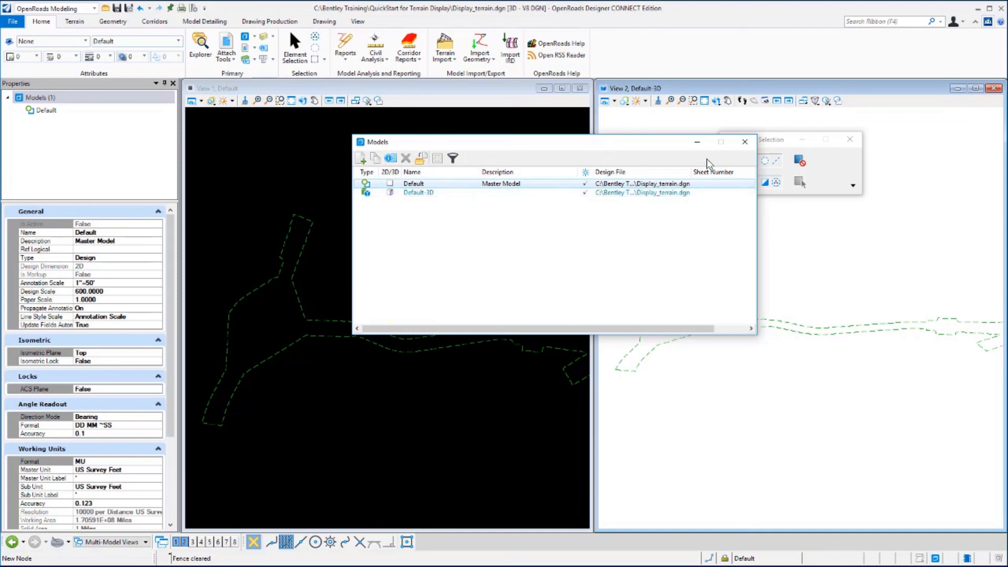
{"action": "left_click", "coordinate": [745, 141]}
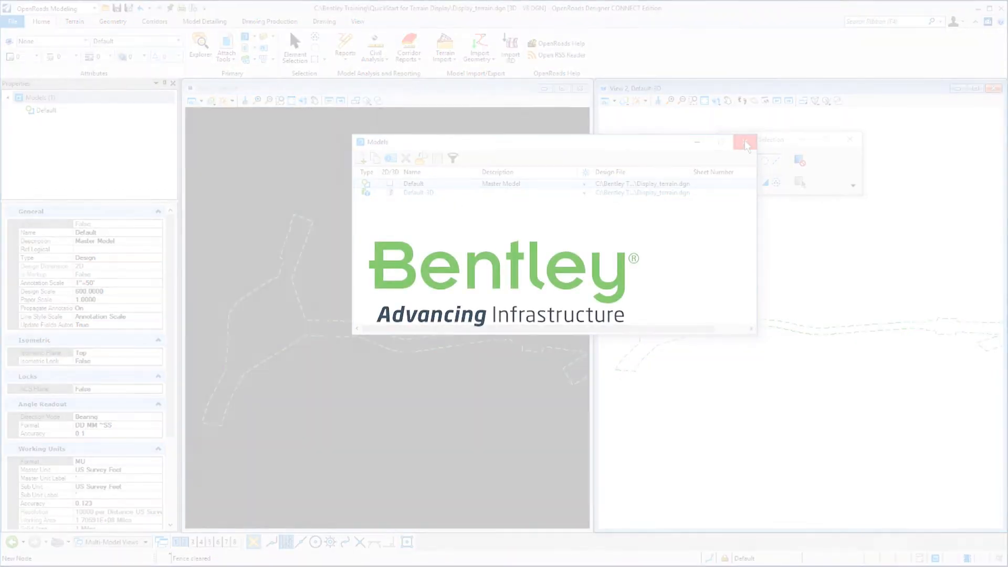